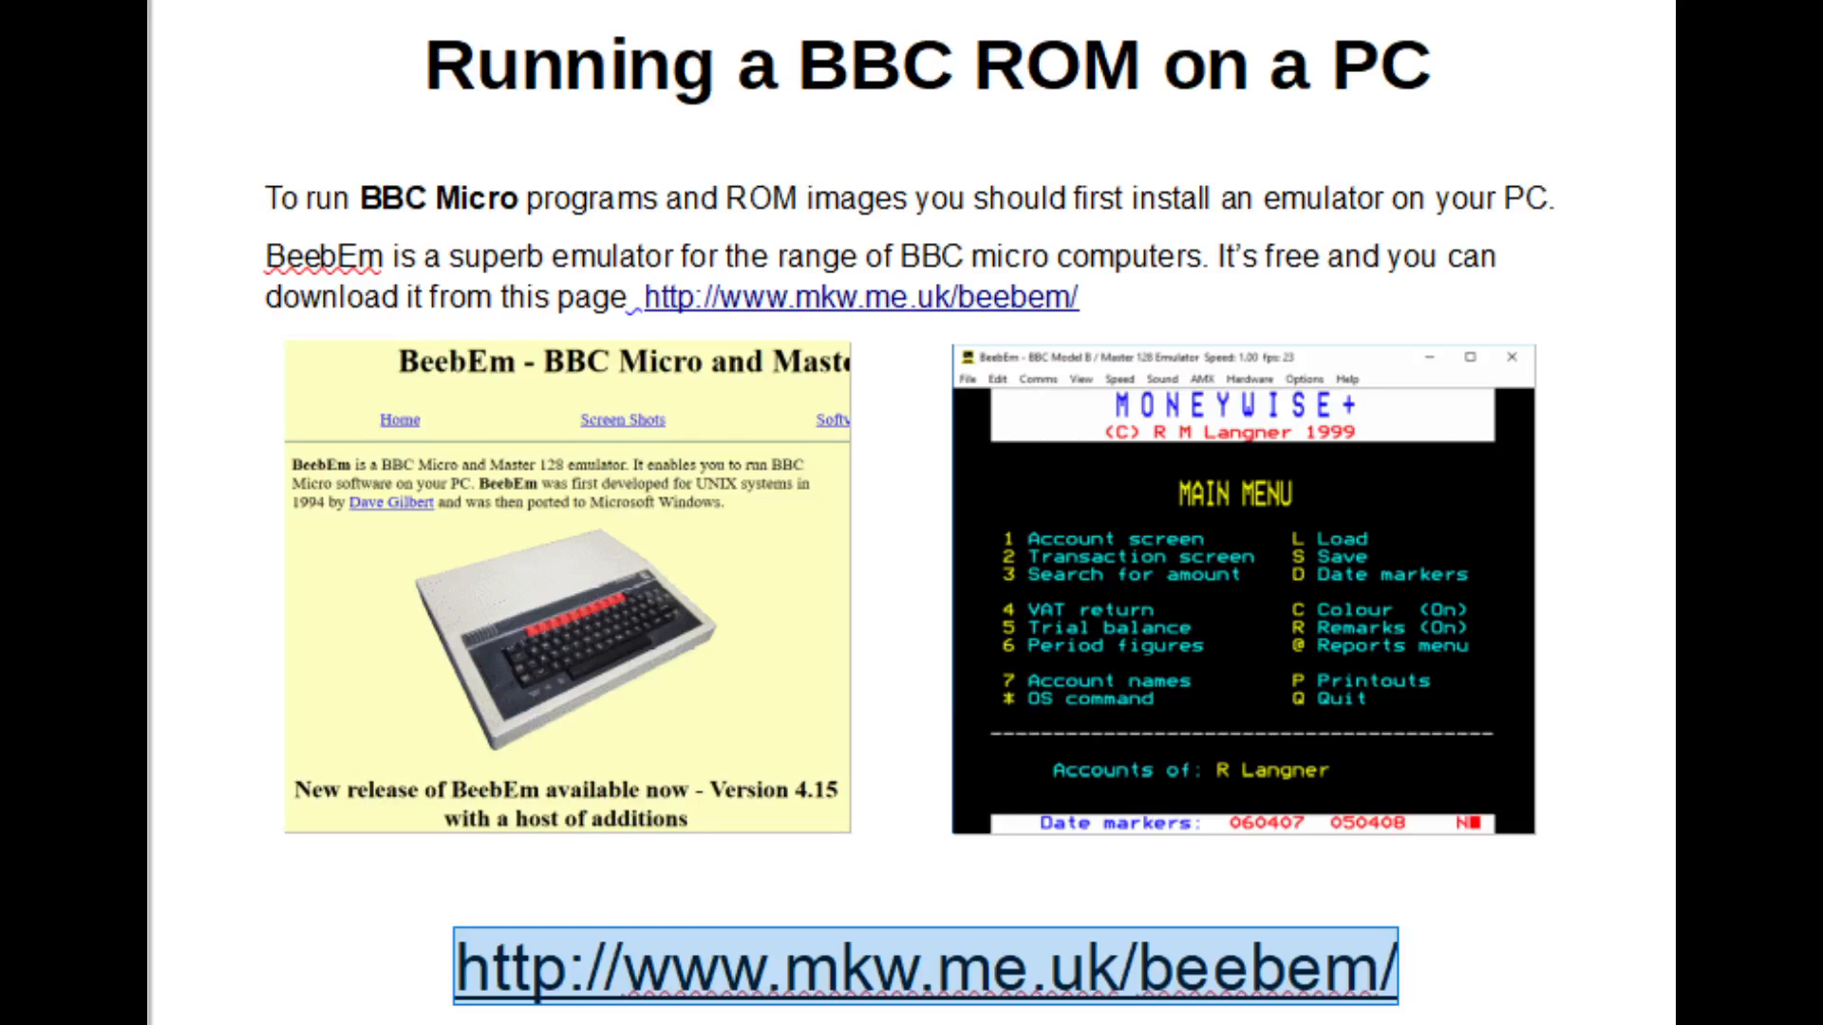
# Browse the mkw.me.uk/beebem page down to the version 4.15 download section, then close Firefox.
pyautogui.click(923, 983)
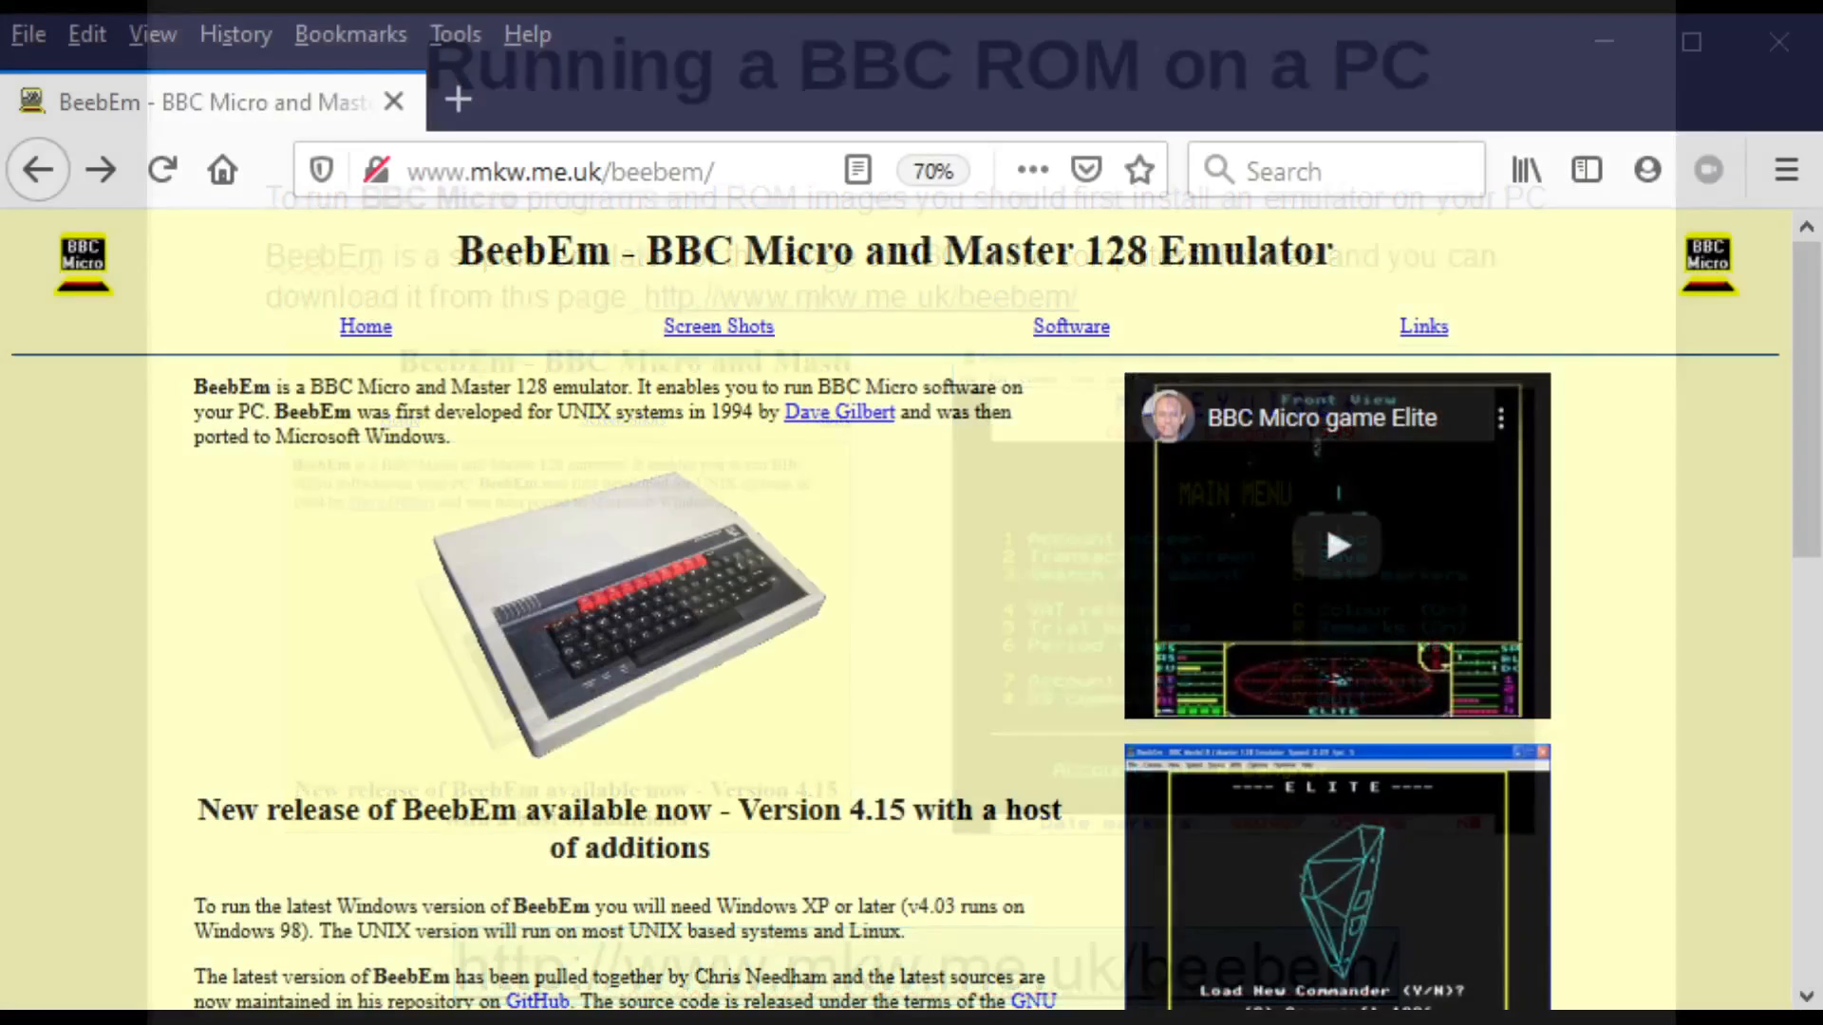
pyautogui.scroll(-3)
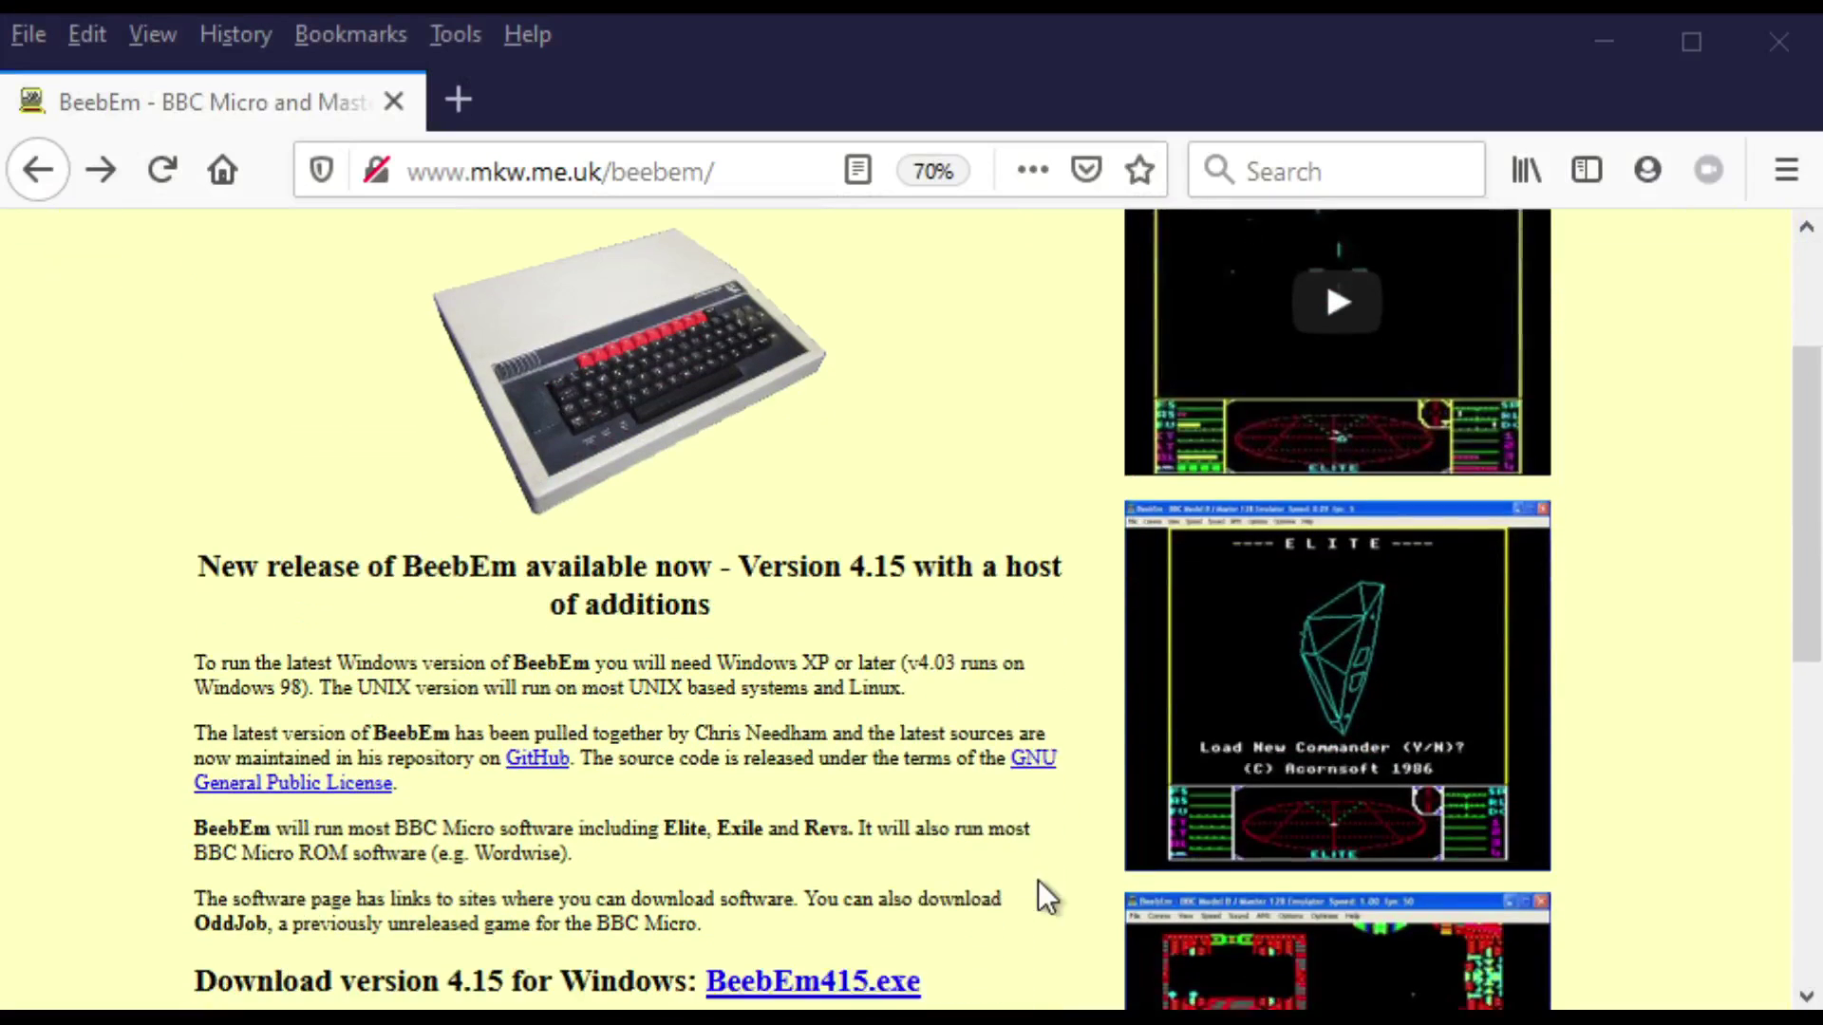
pyautogui.scroll(-3)
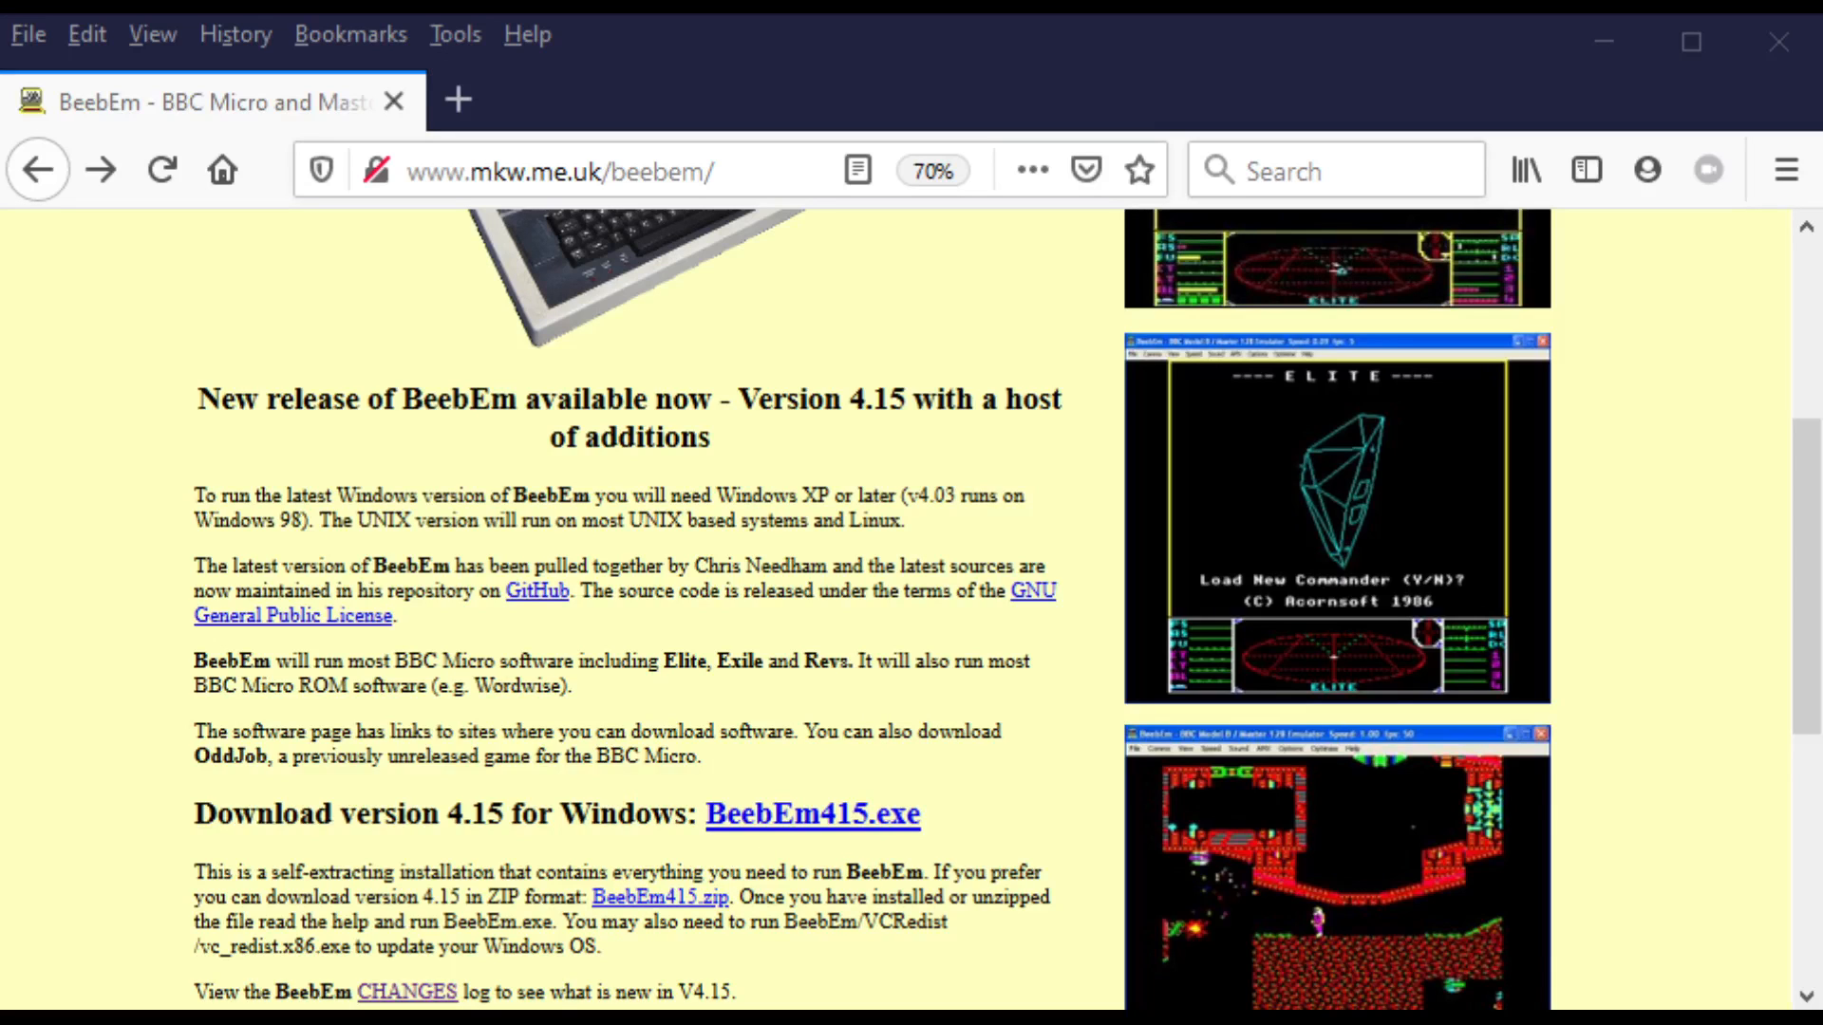
pyautogui.click(1774, 40)
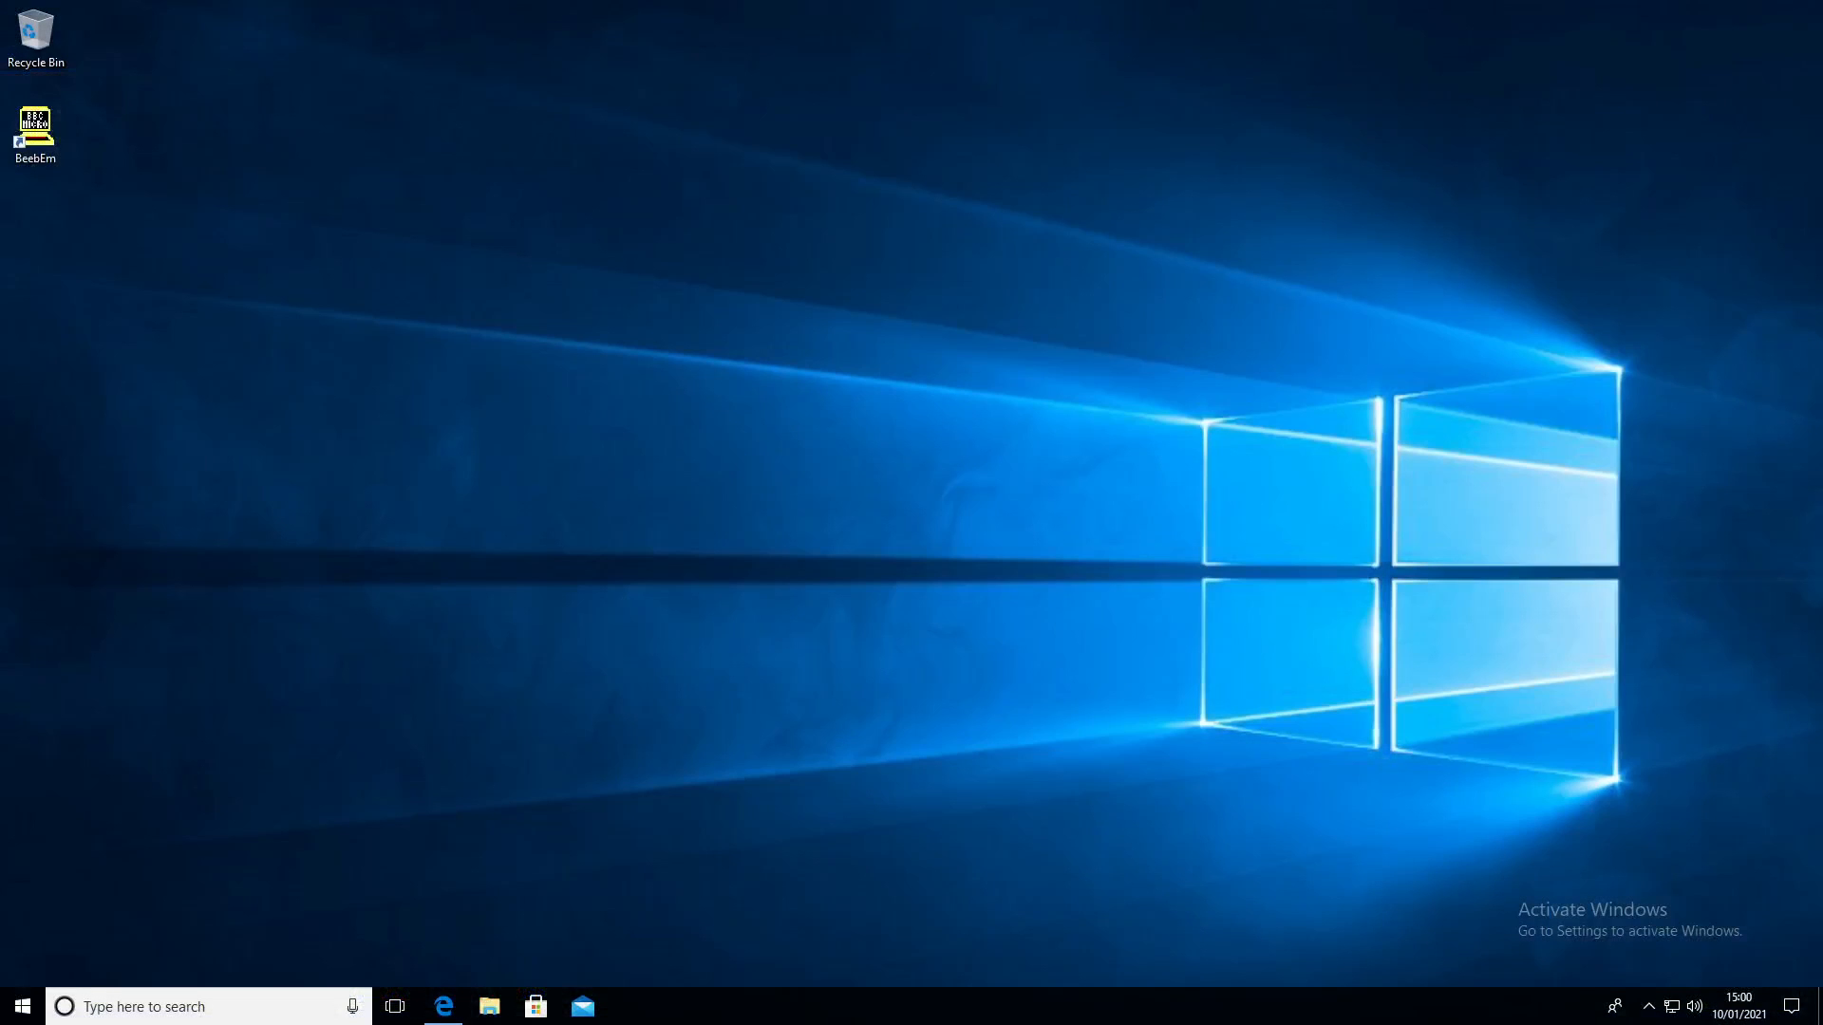
# Start BeebEm from its desktop shortcut to reach the BBC Computer 32K BASIC prompt.
pyautogui.click(36, 121)
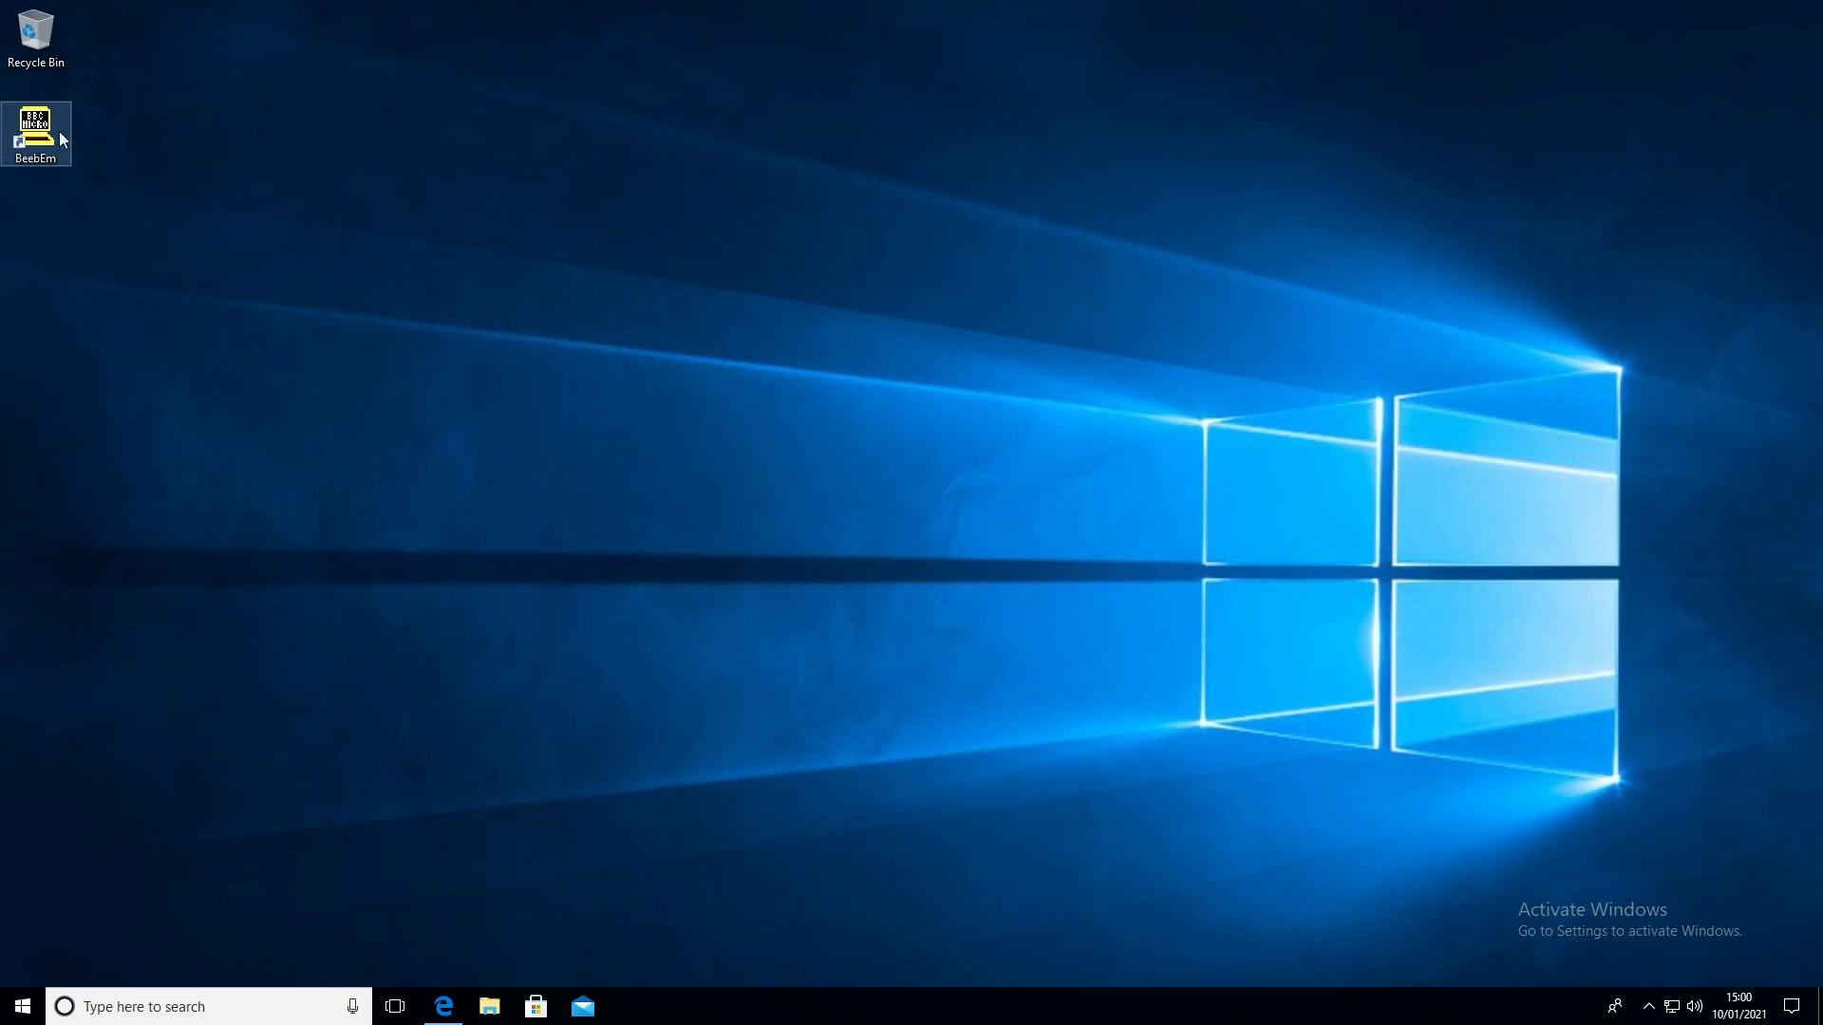
pyautogui.moveTo(254, 161)
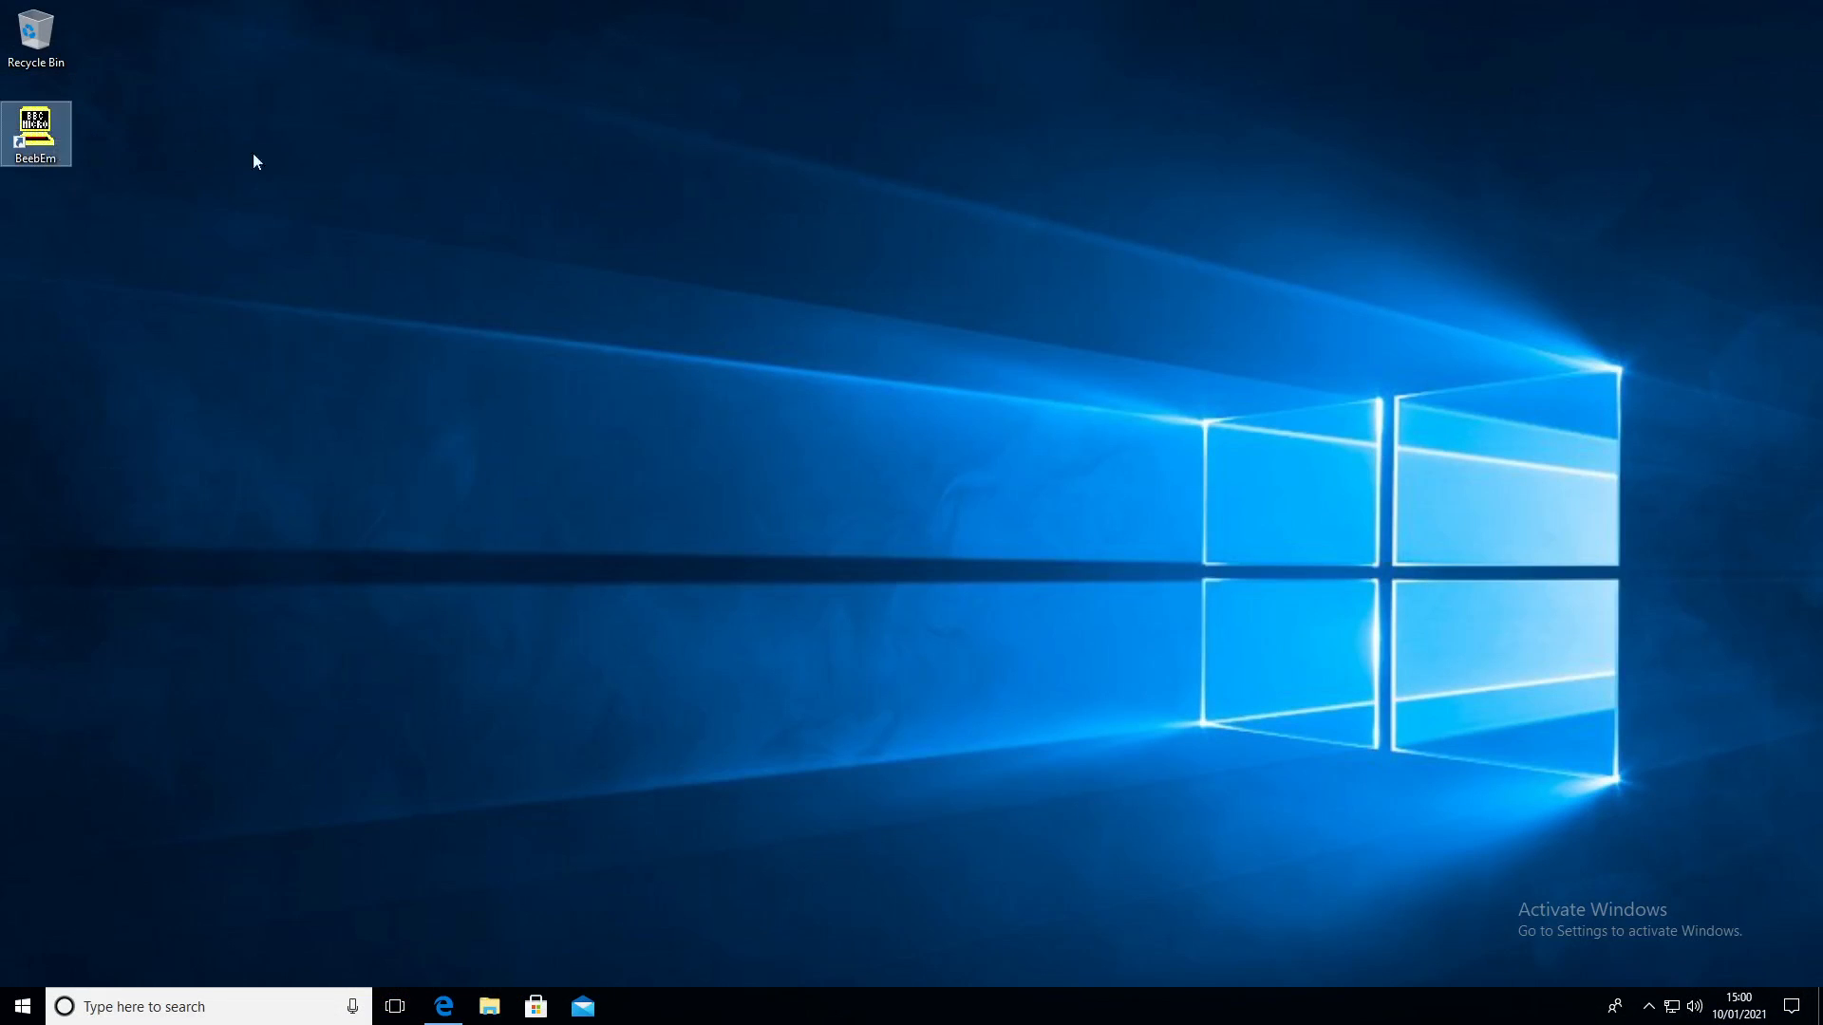
pyautogui.moveTo(1215, 448)
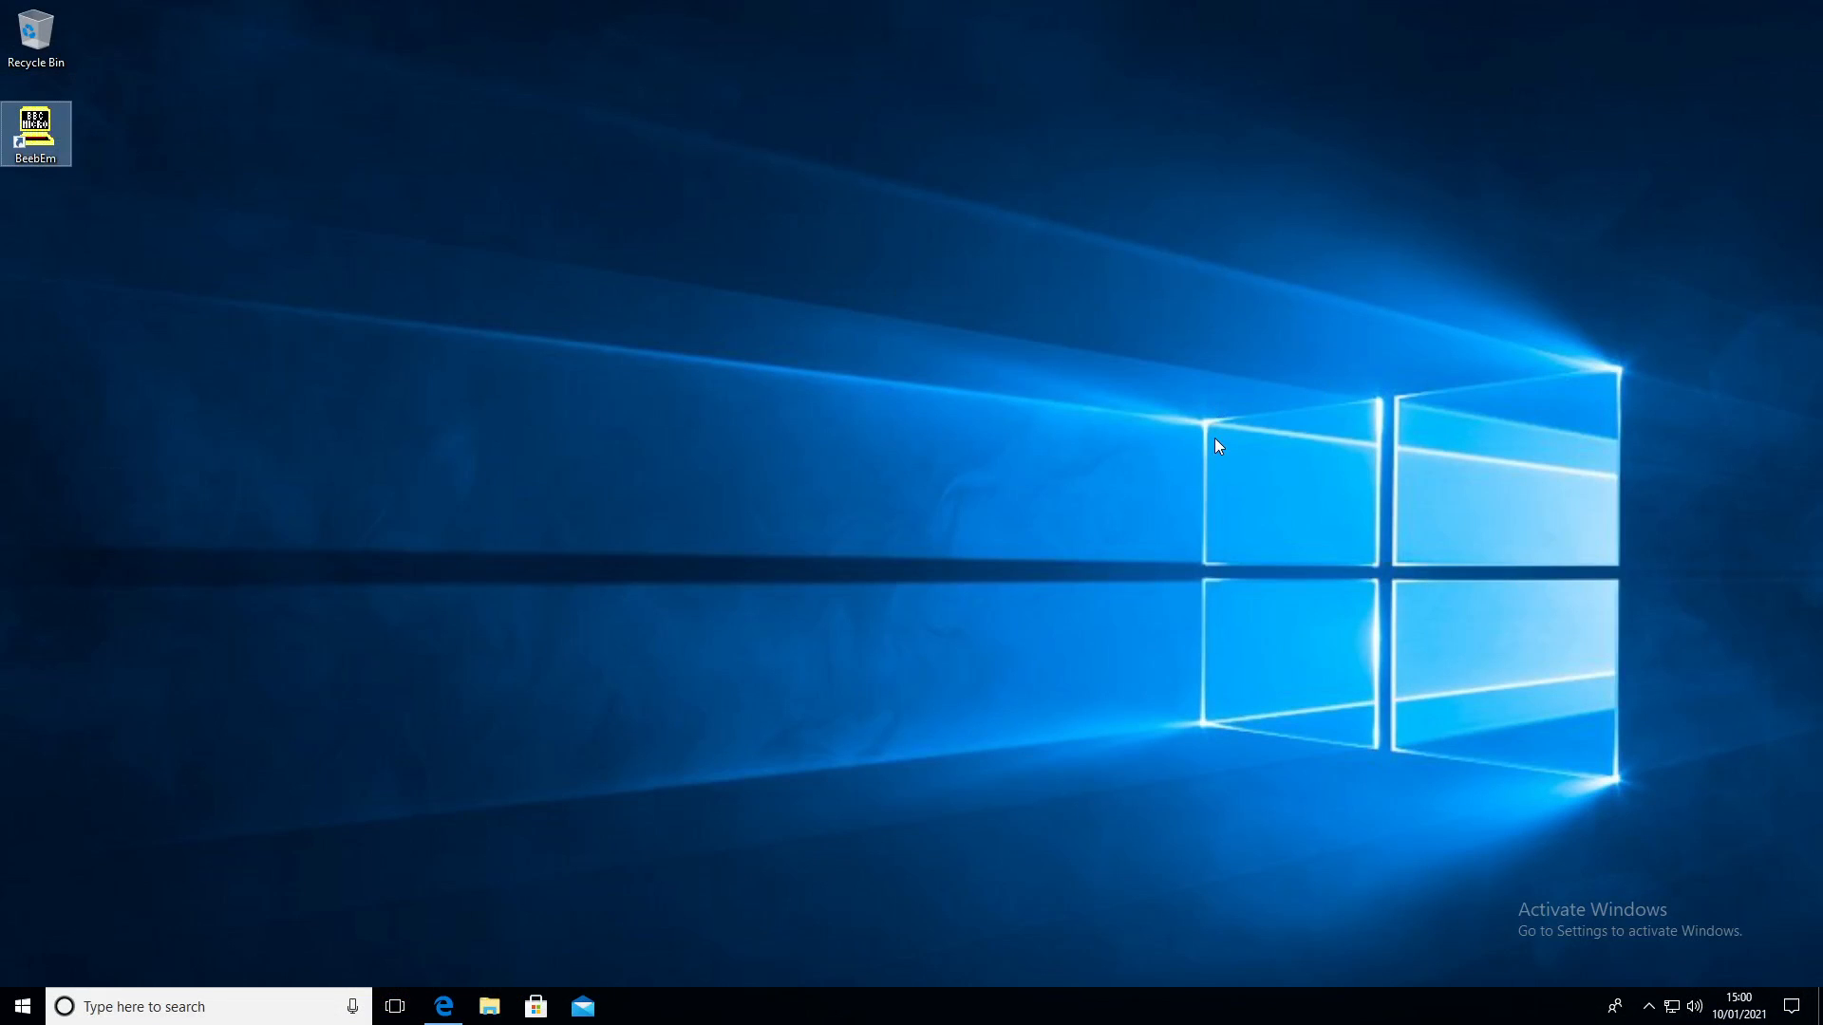
pyautogui.moveTo(1261, 445)
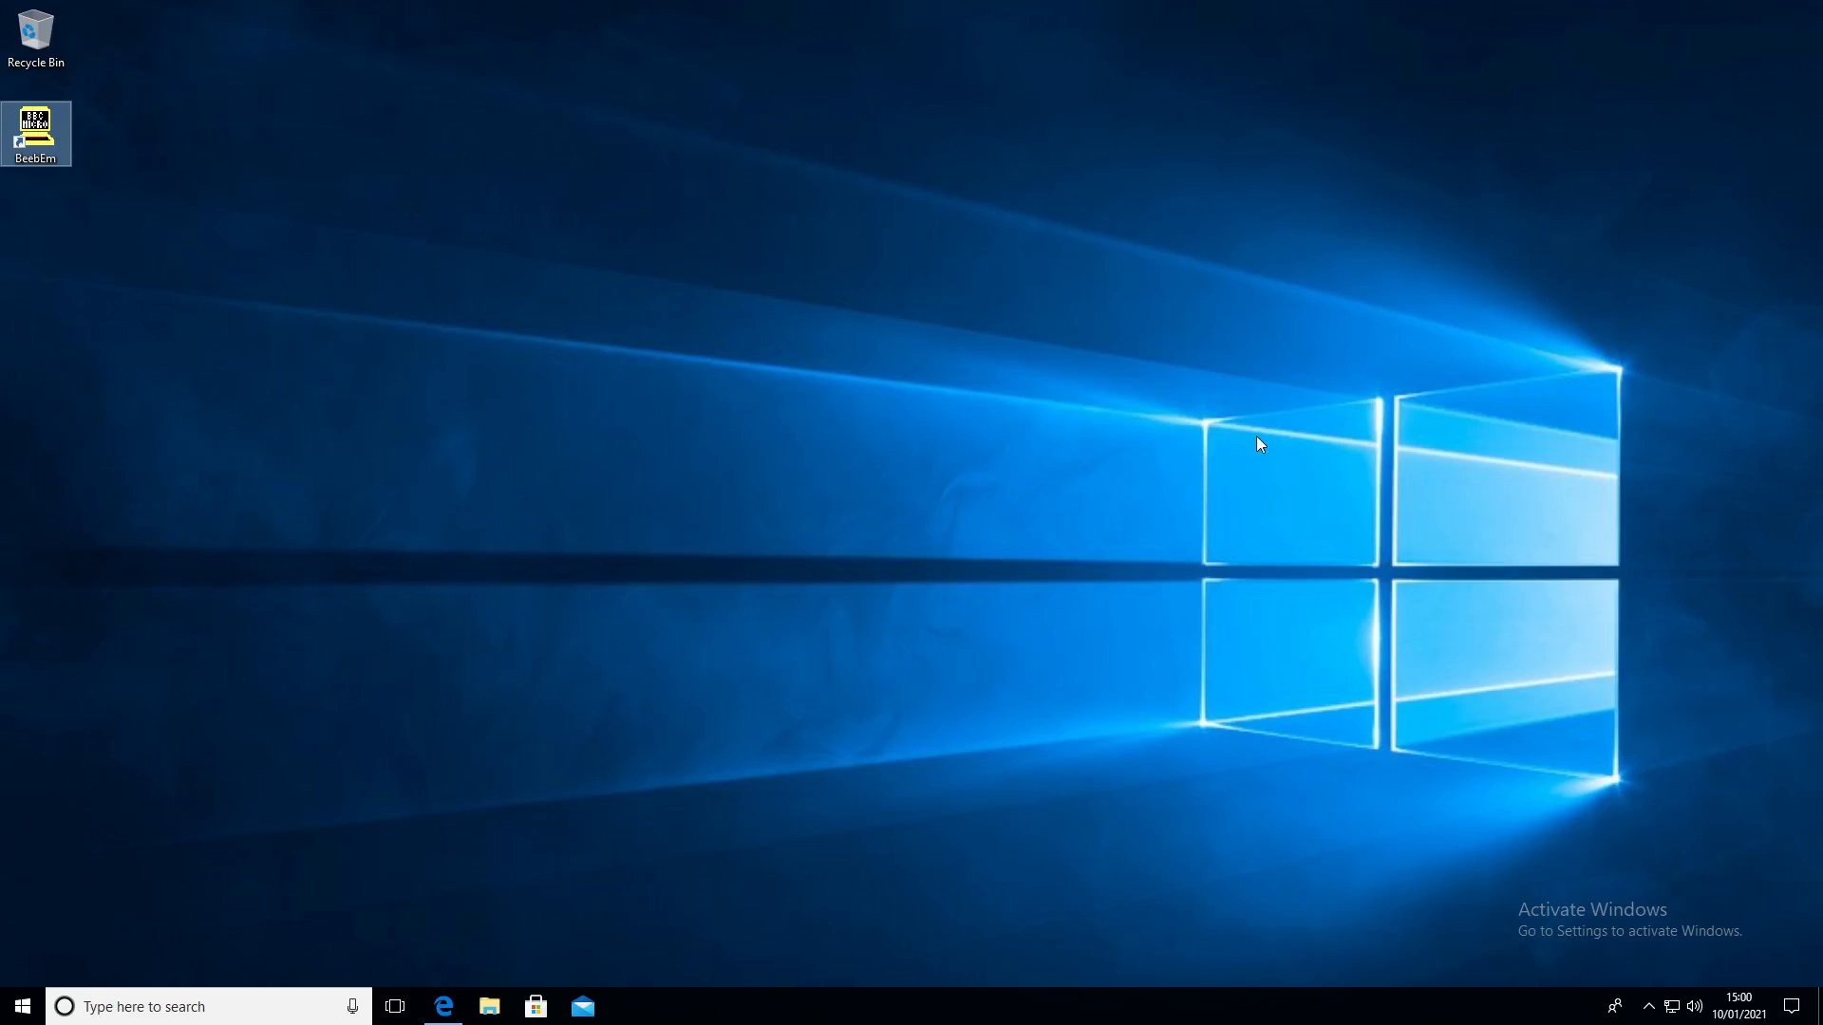
pyautogui.moveTo(1258, 436)
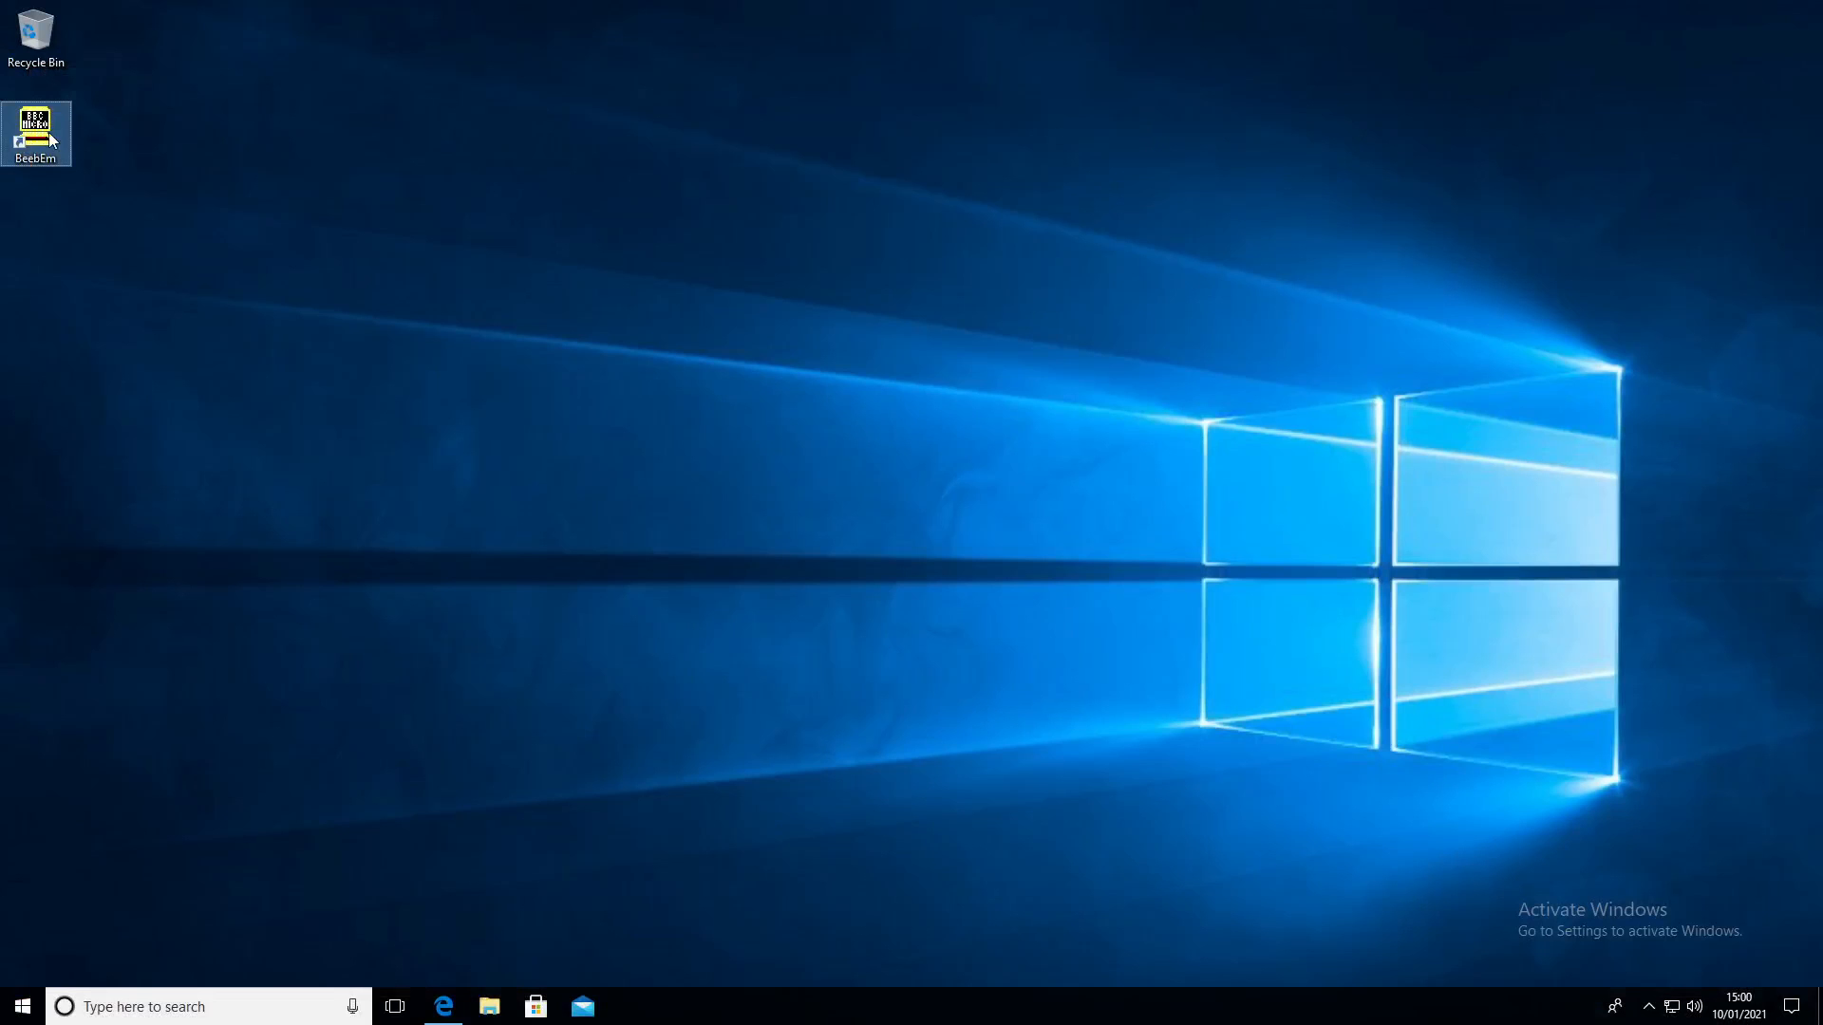
pyautogui.doubleClick(38, 118)
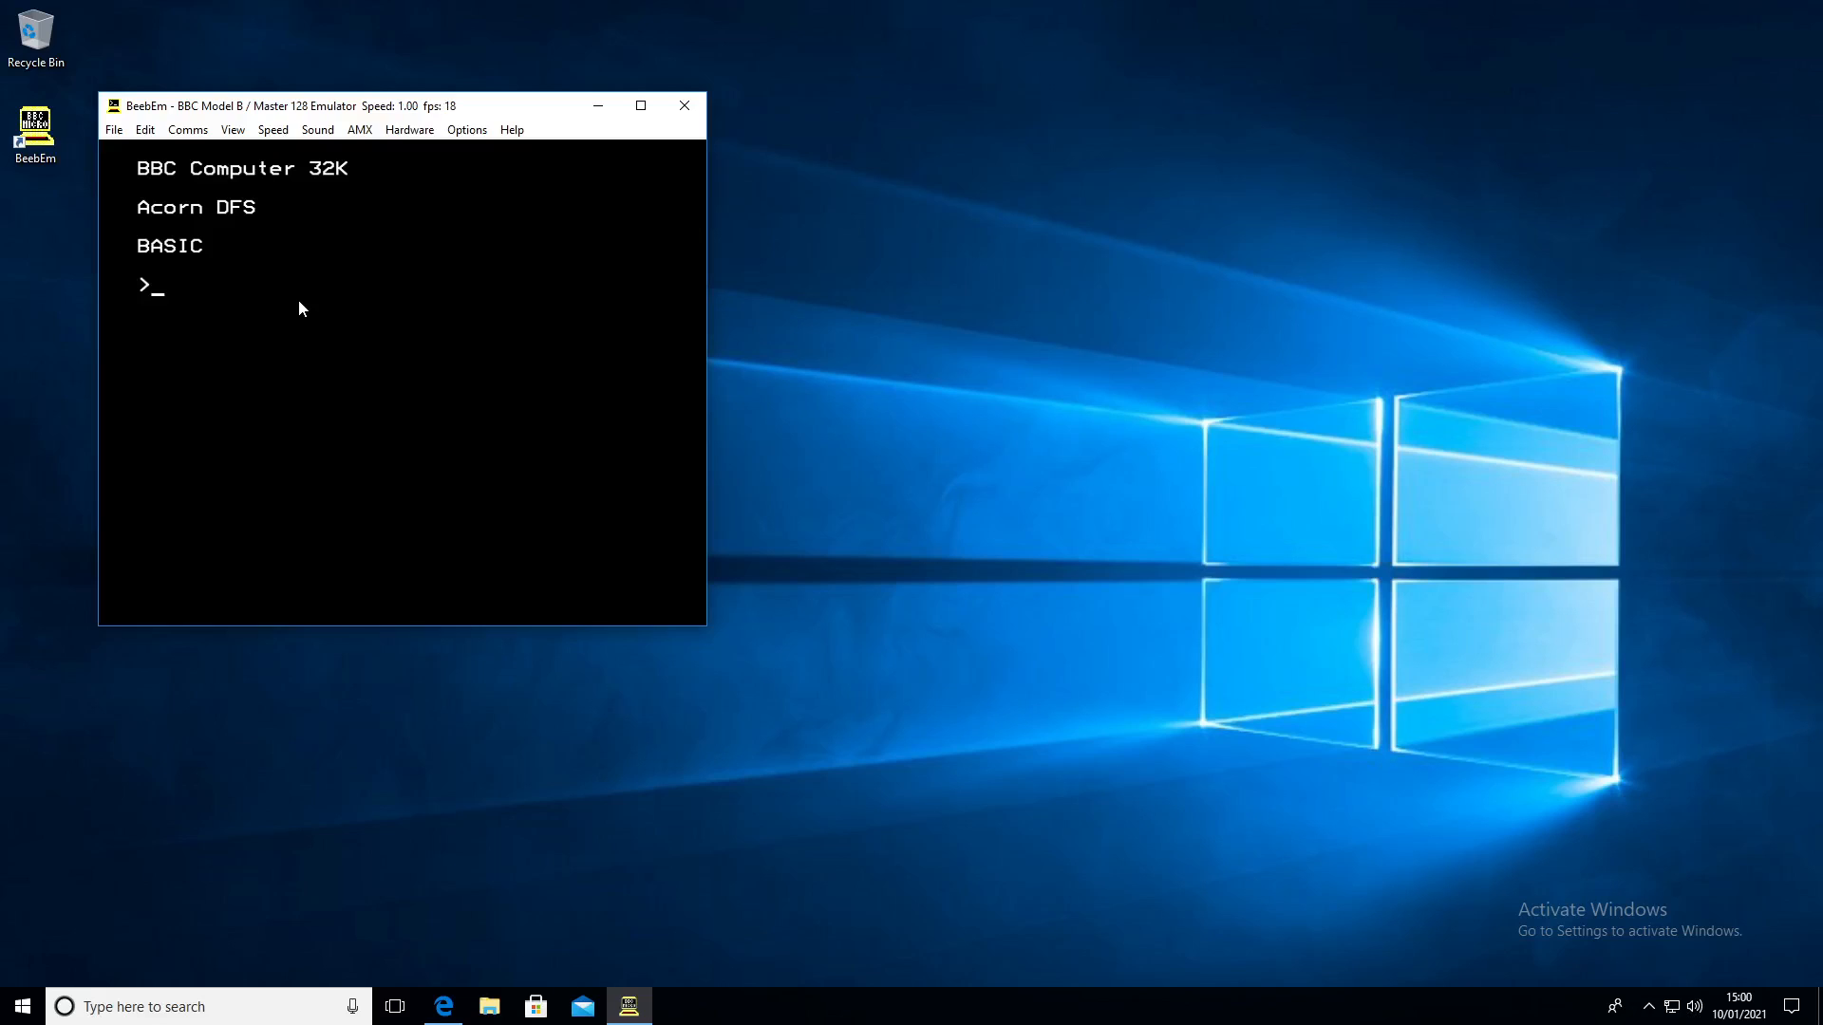
# Enter *HELP to list the installed ROMs, showing DFS 1.20, UTILS and OS 1.20.
pyautogui.write('*HELP')
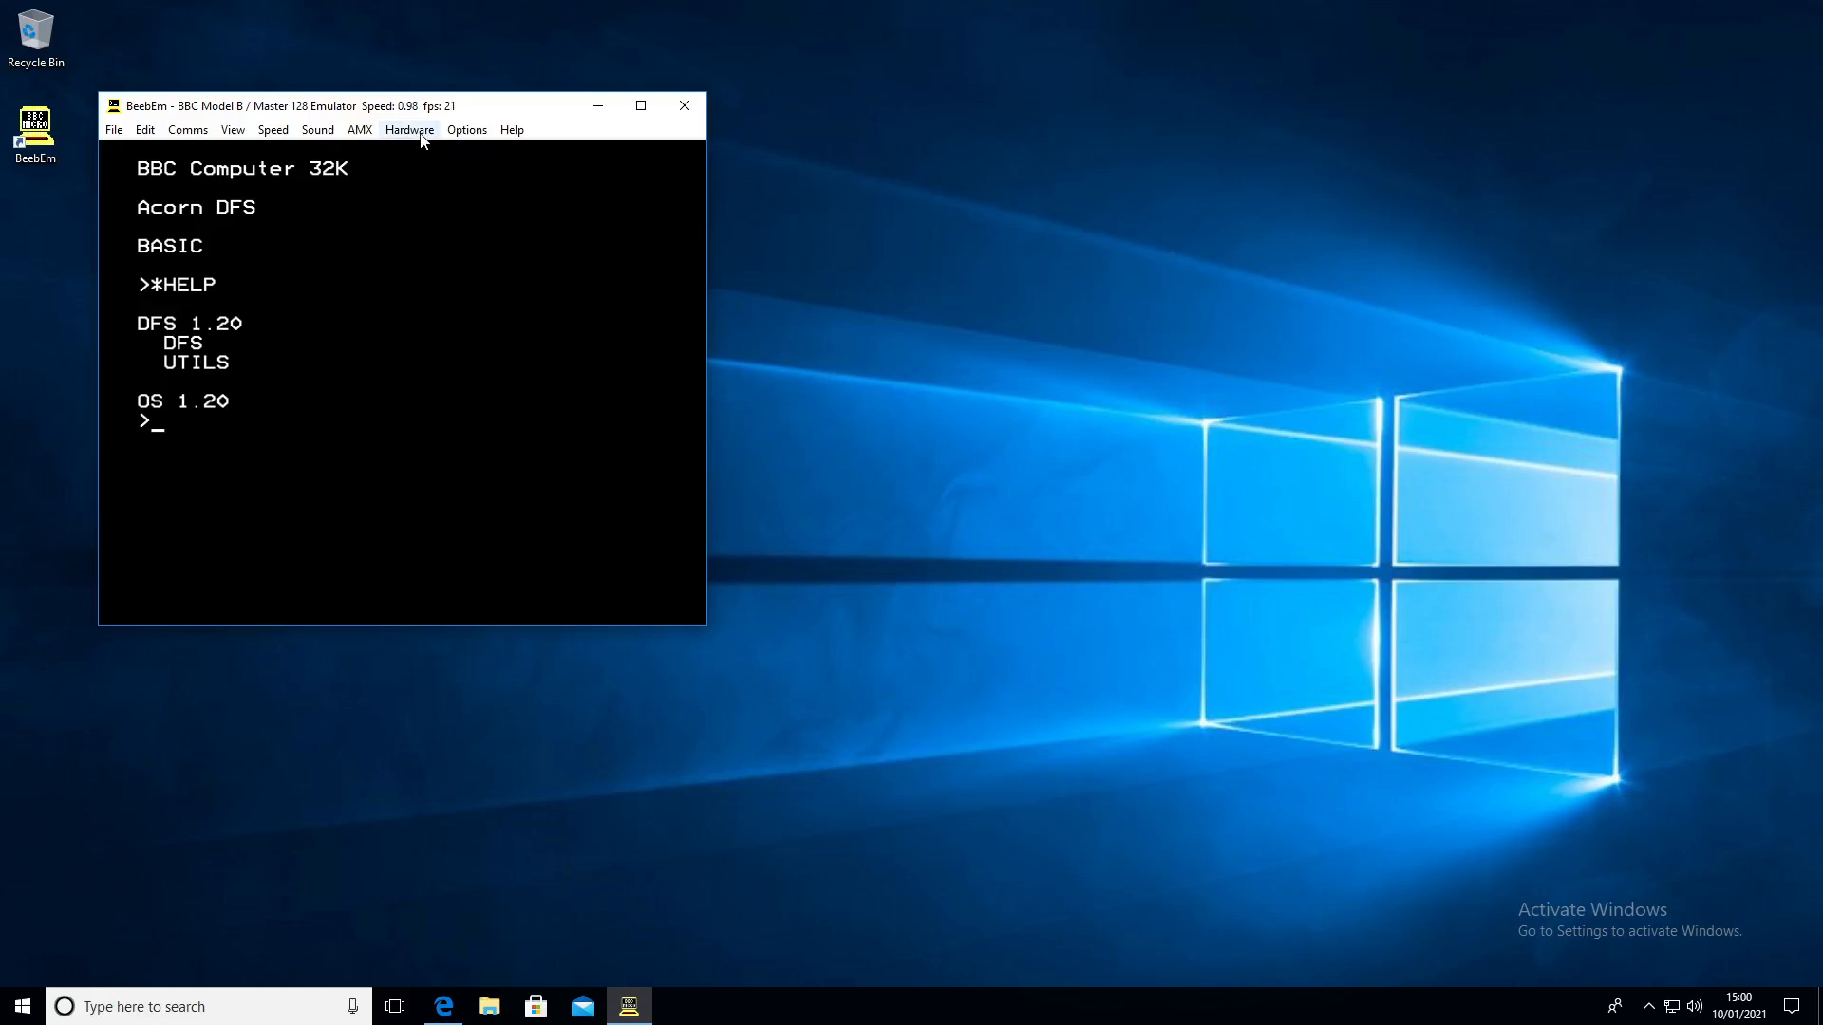
# Load Mwise2k.rom into ROM bank 12 (C) in Edit ROM Configuration and confirm with OK.
pyautogui.click(409, 129)
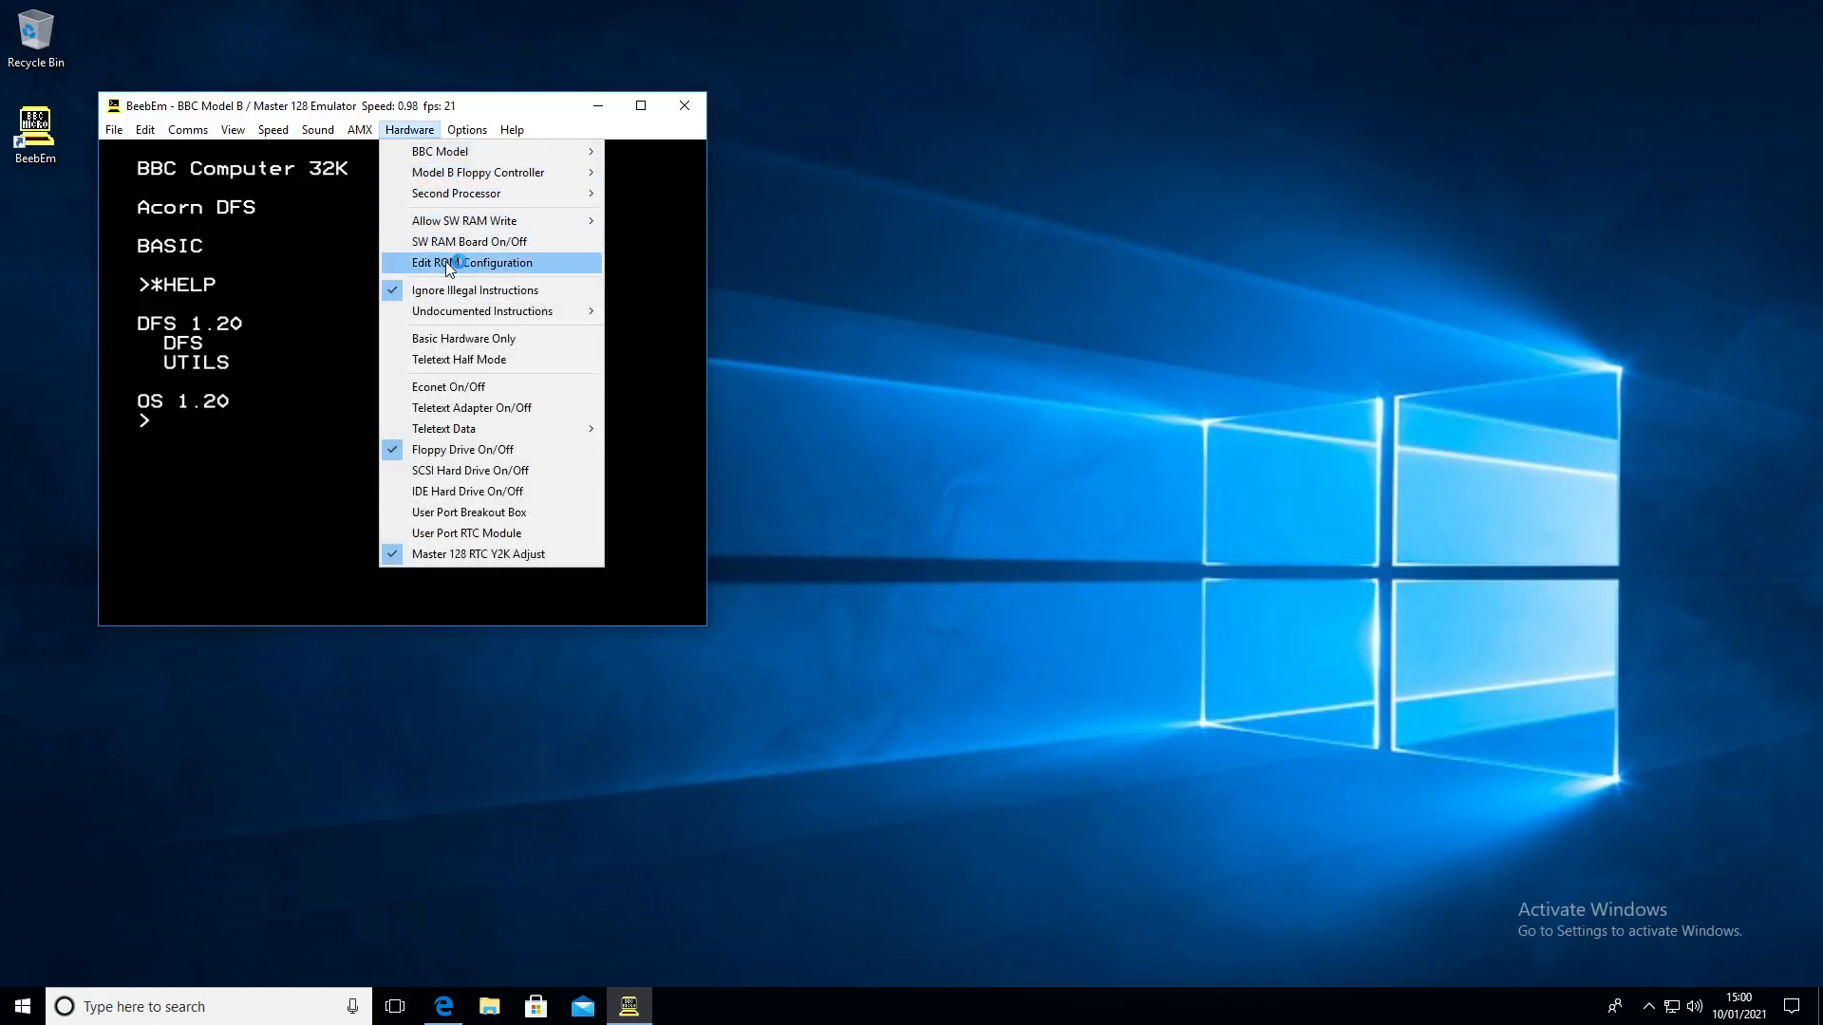
pyautogui.click(489, 263)
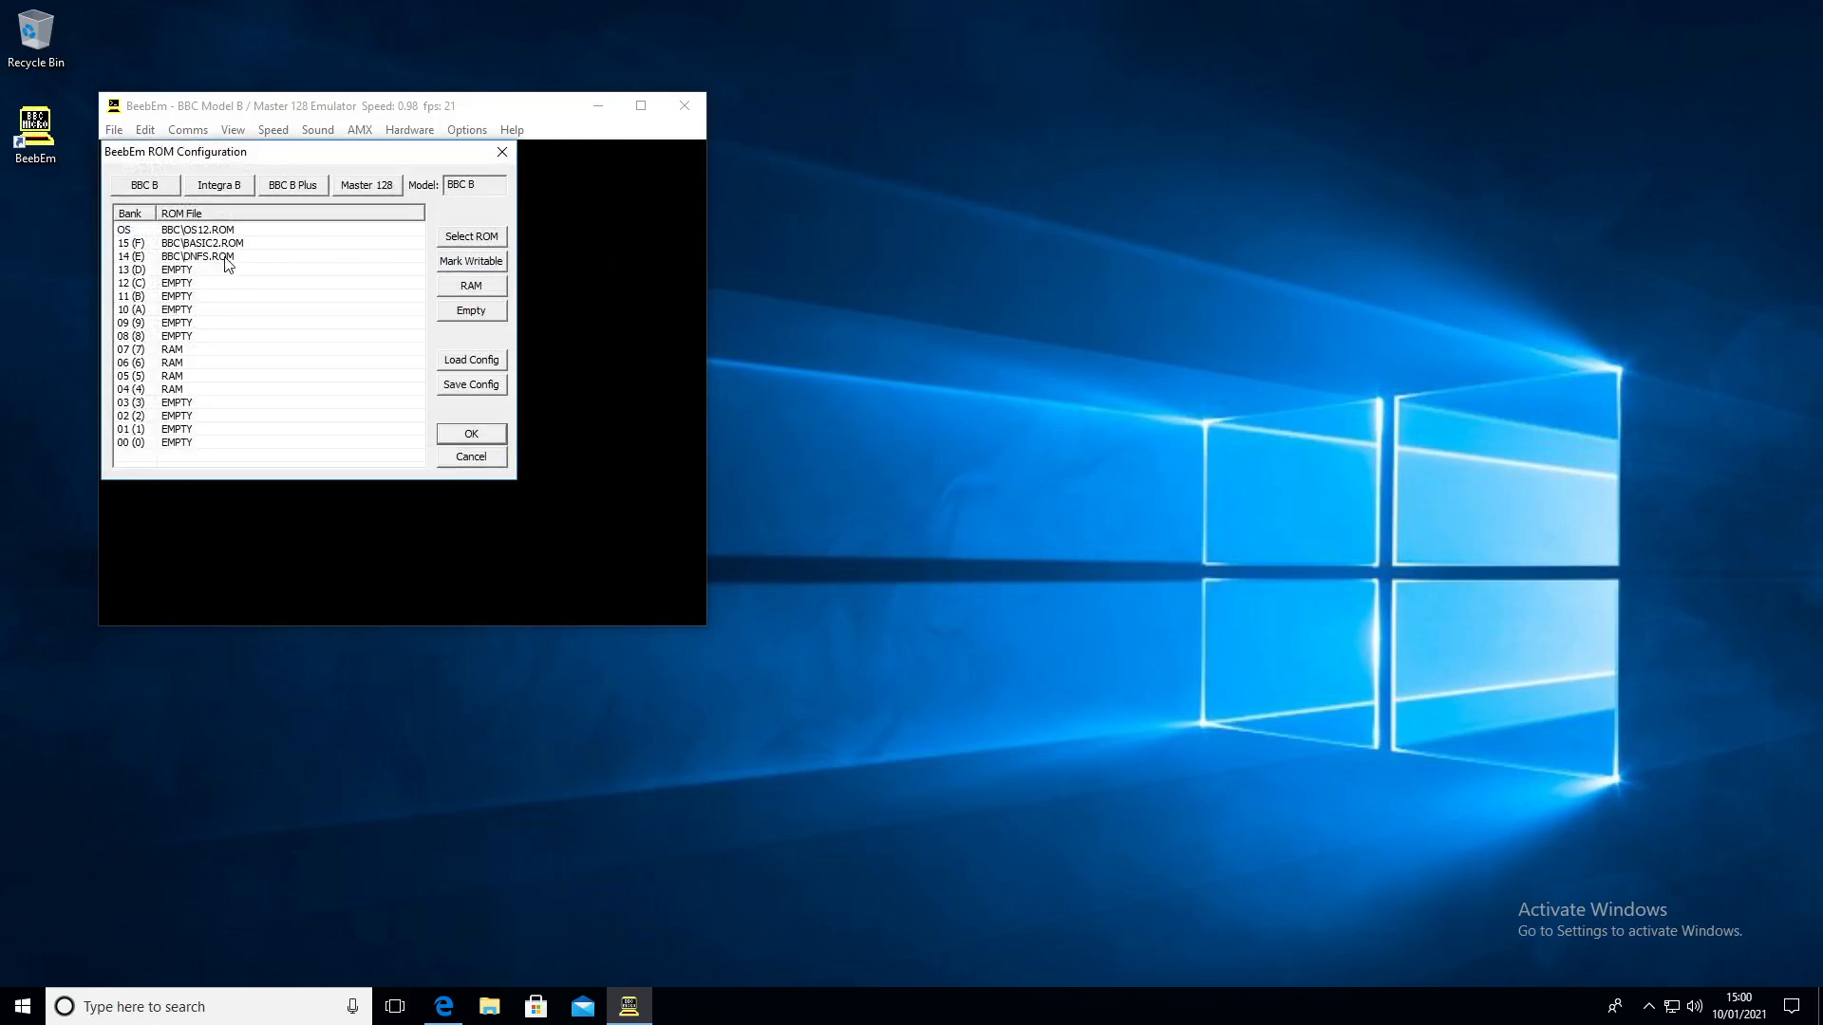
pyautogui.moveTo(177, 327)
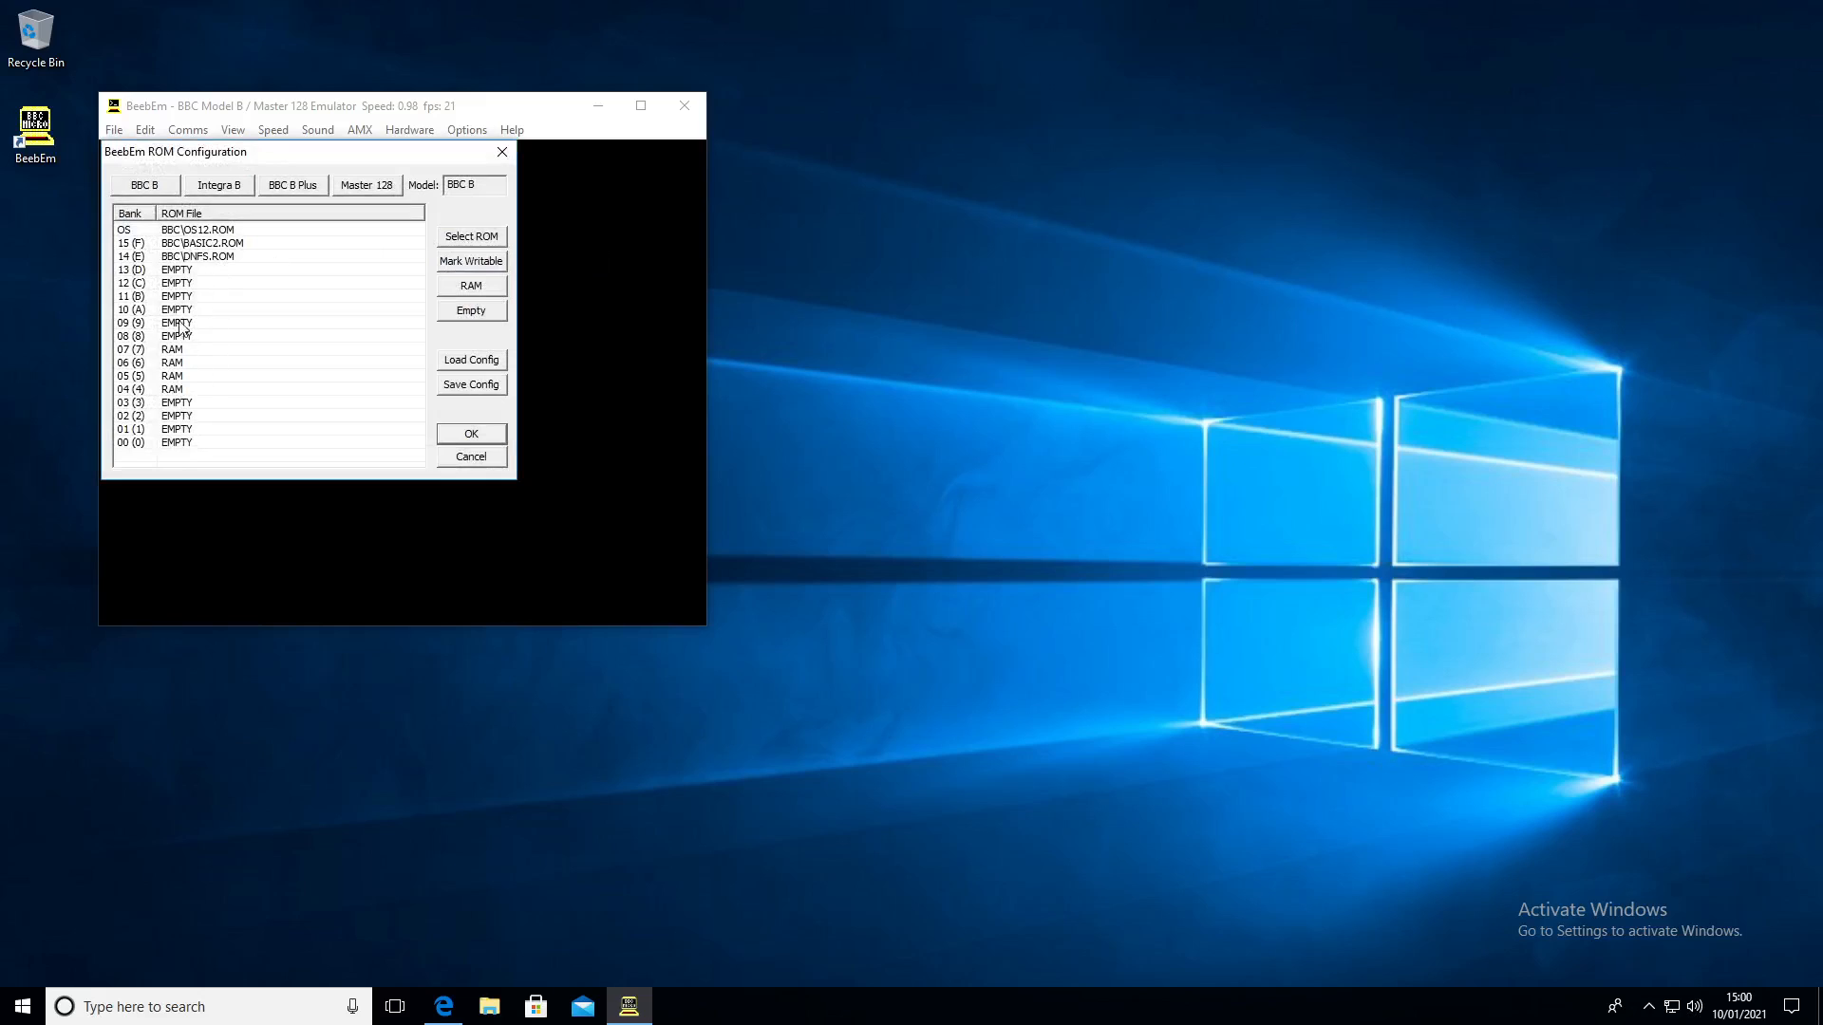
pyautogui.click(177, 282)
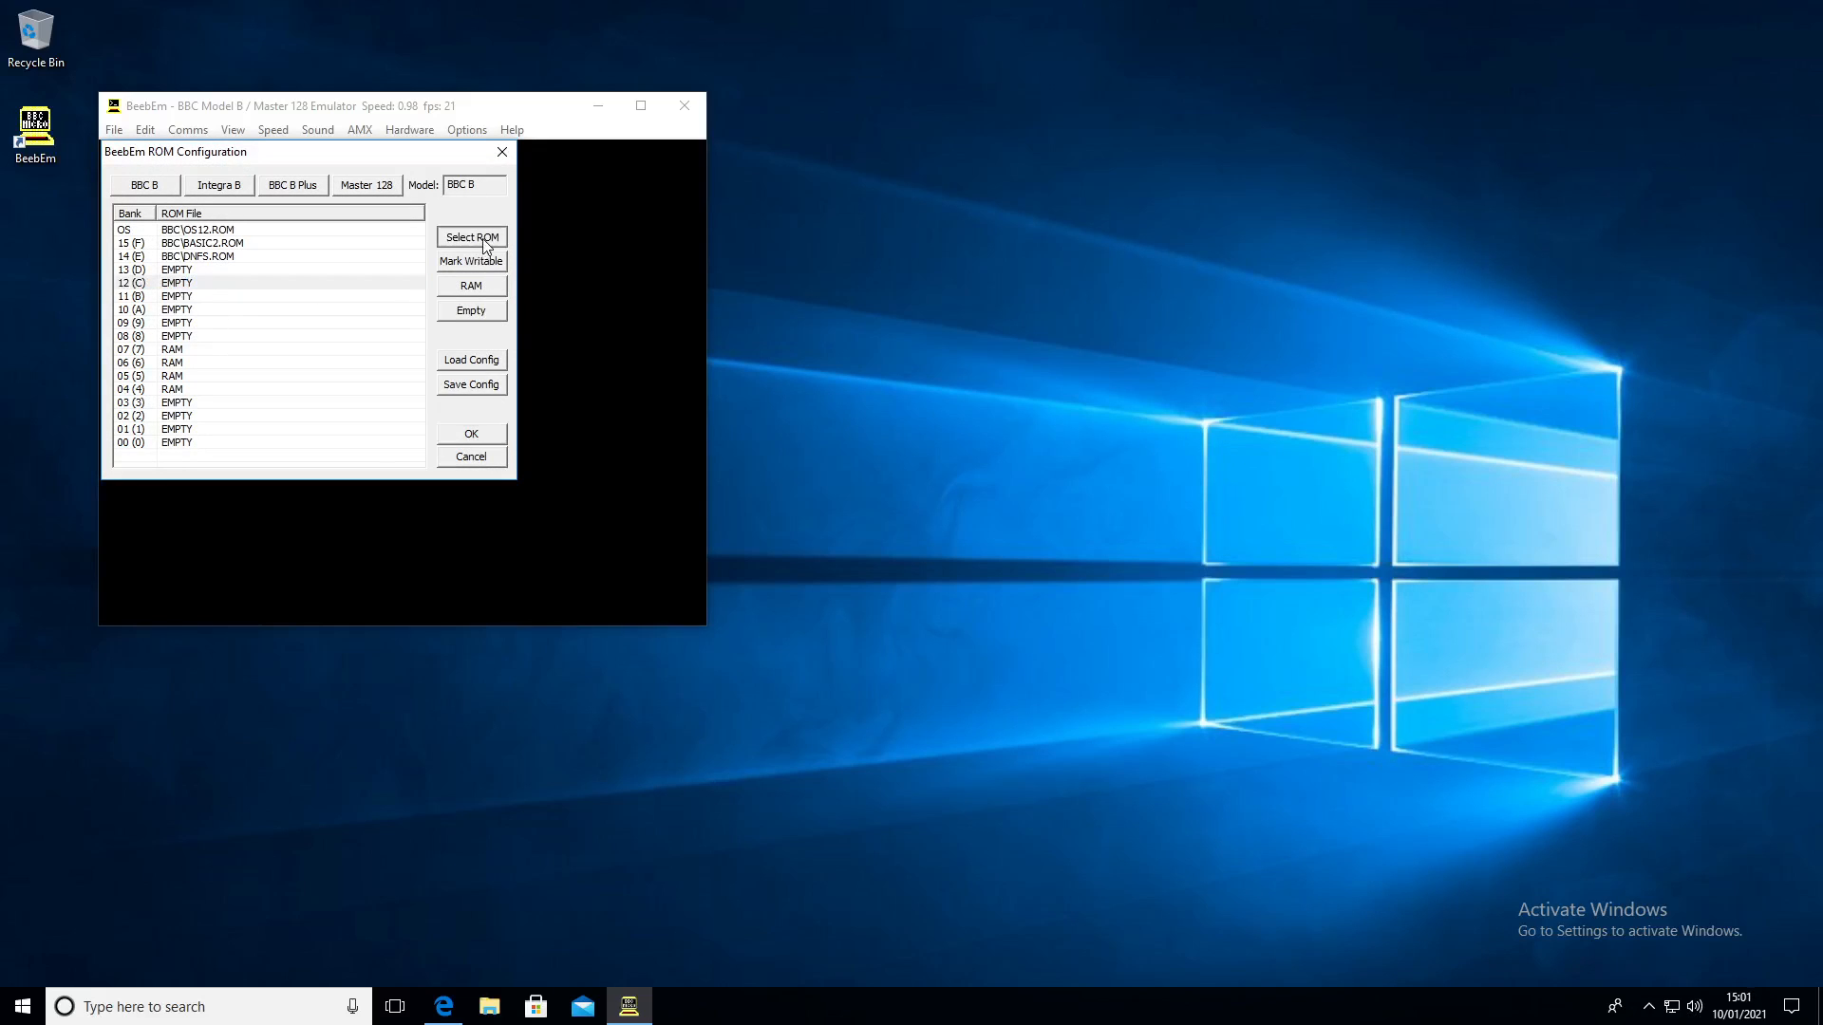
pyautogui.click(470, 238)
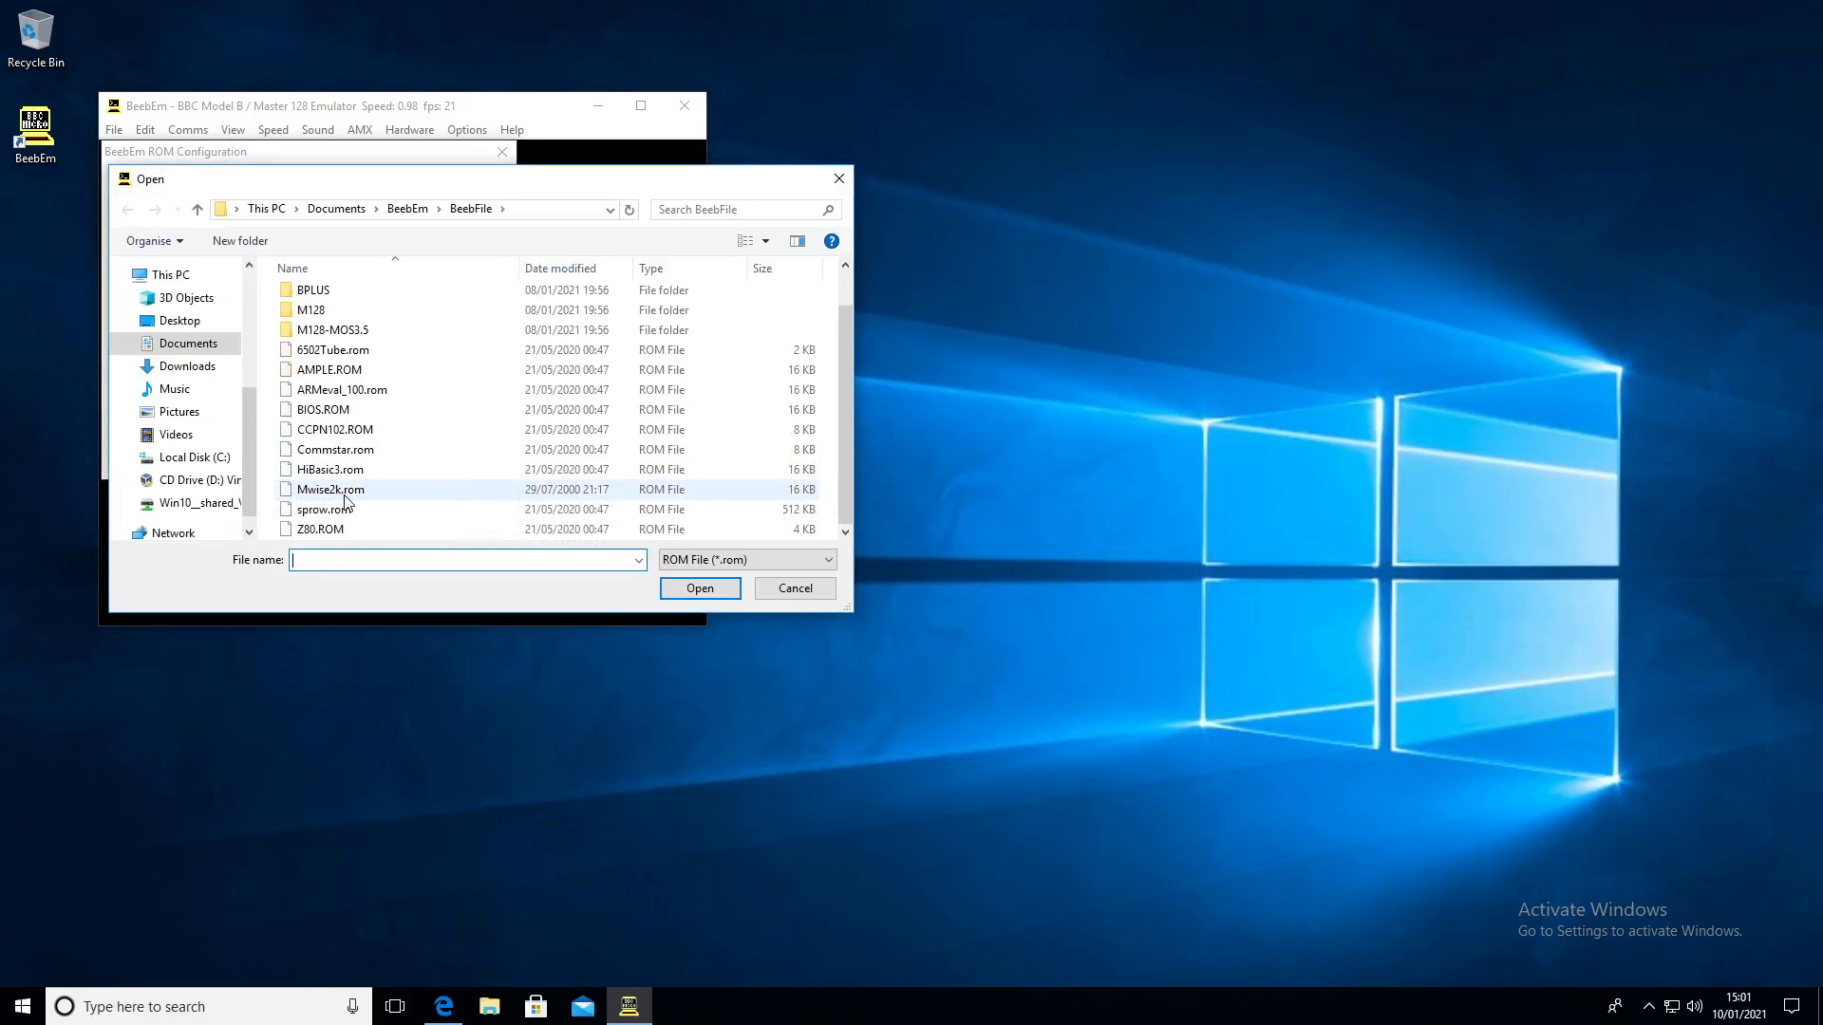
pyautogui.click(330, 489)
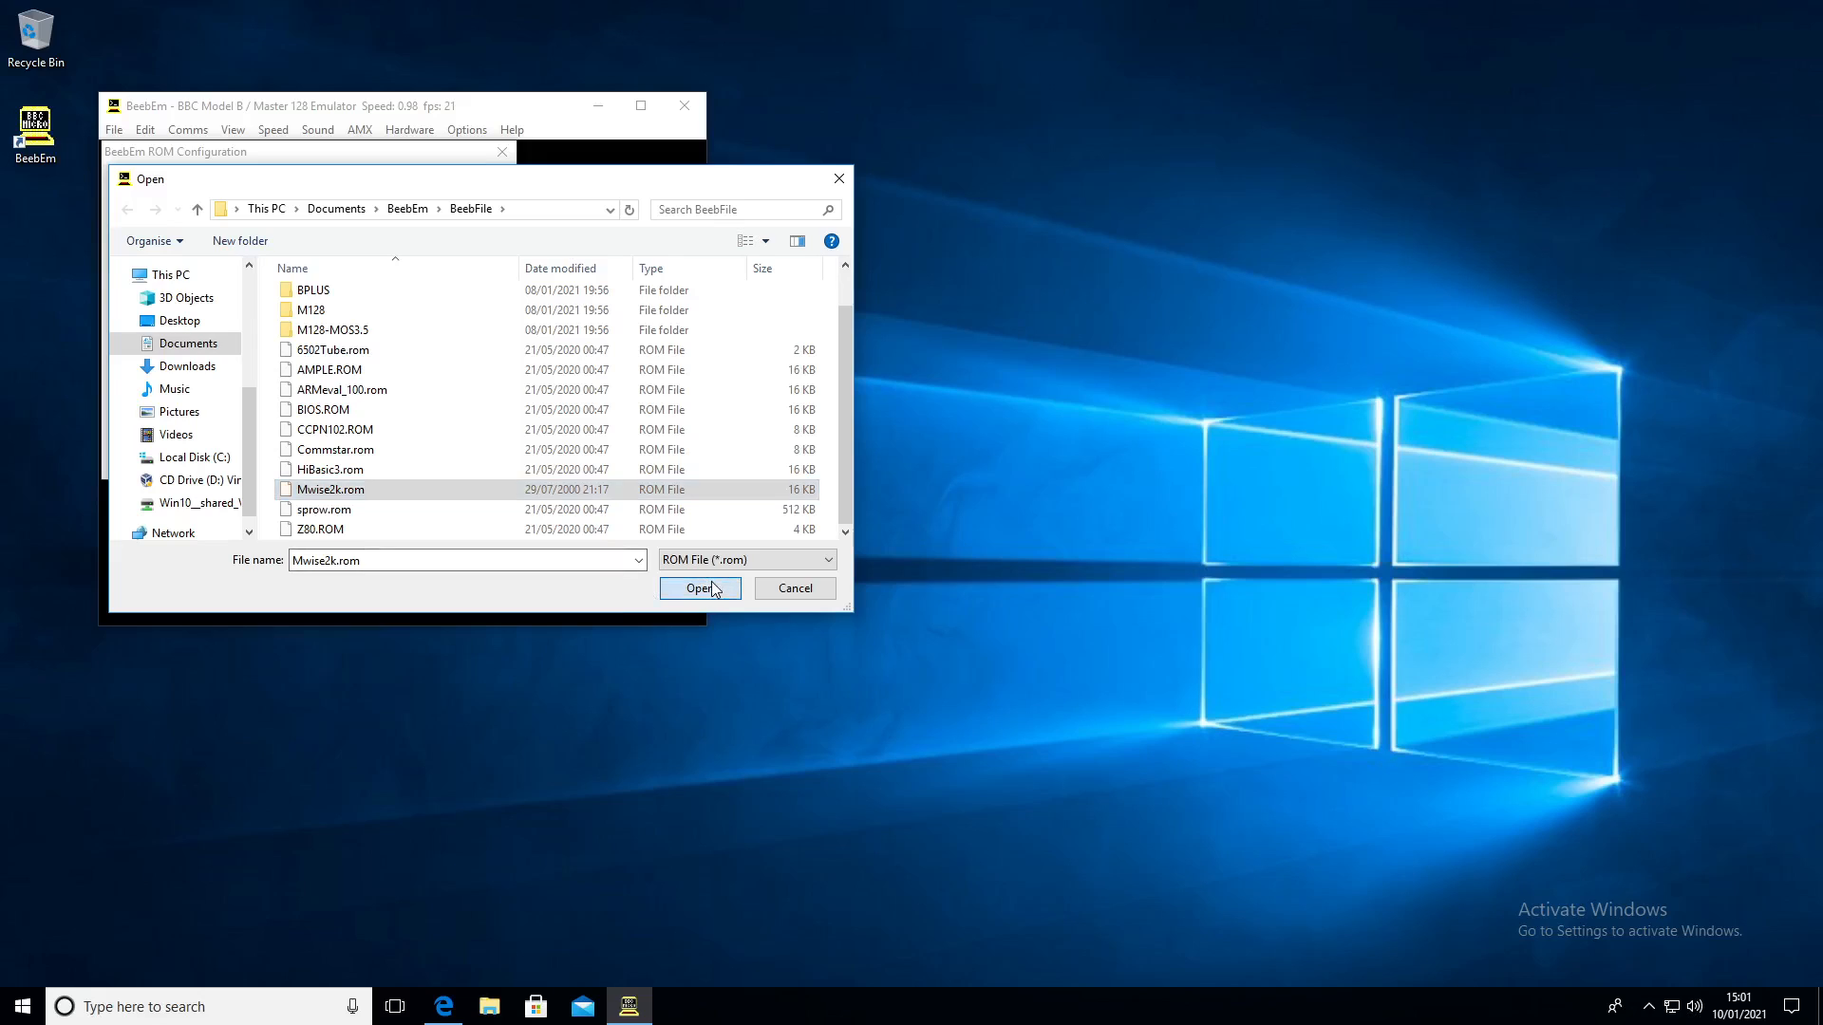
pyautogui.click(698, 588)
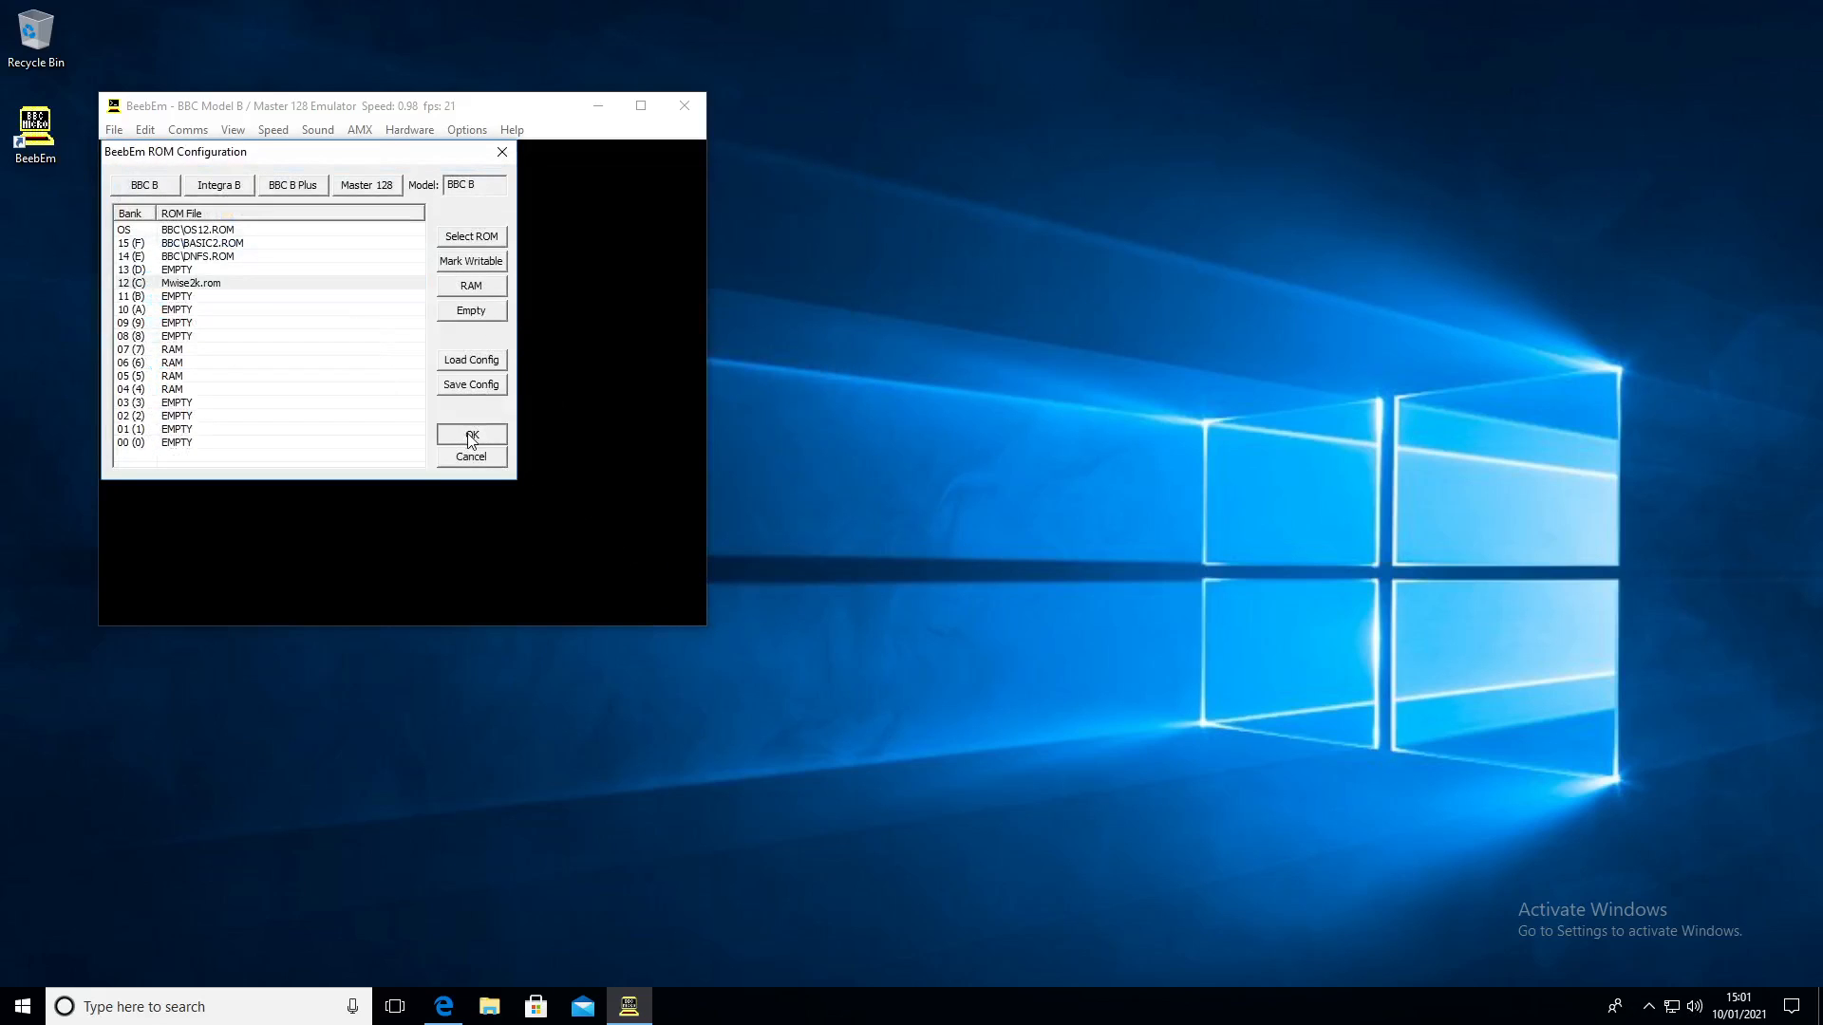
pyautogui.click(470, 435)
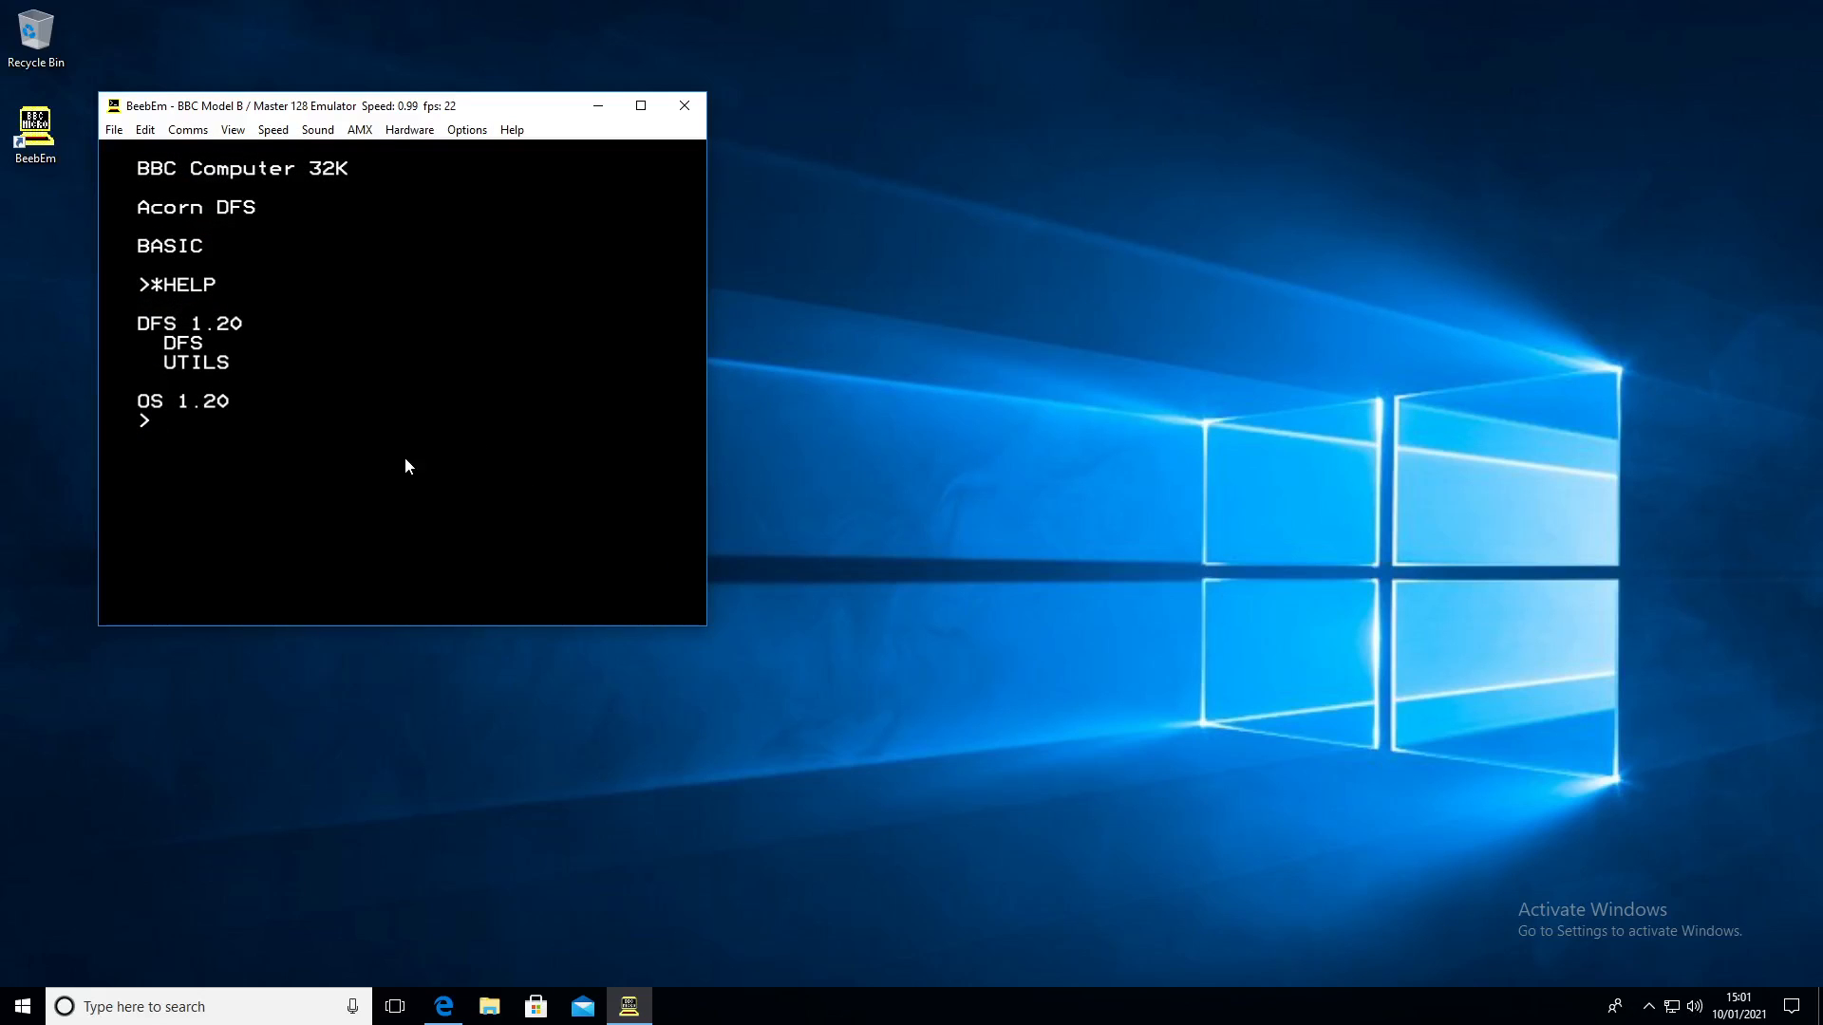
# Enter *HELP to confirm MONEY-WISE Mar99-01 is now listed alongside DFS.
pyautogui.write('*H')
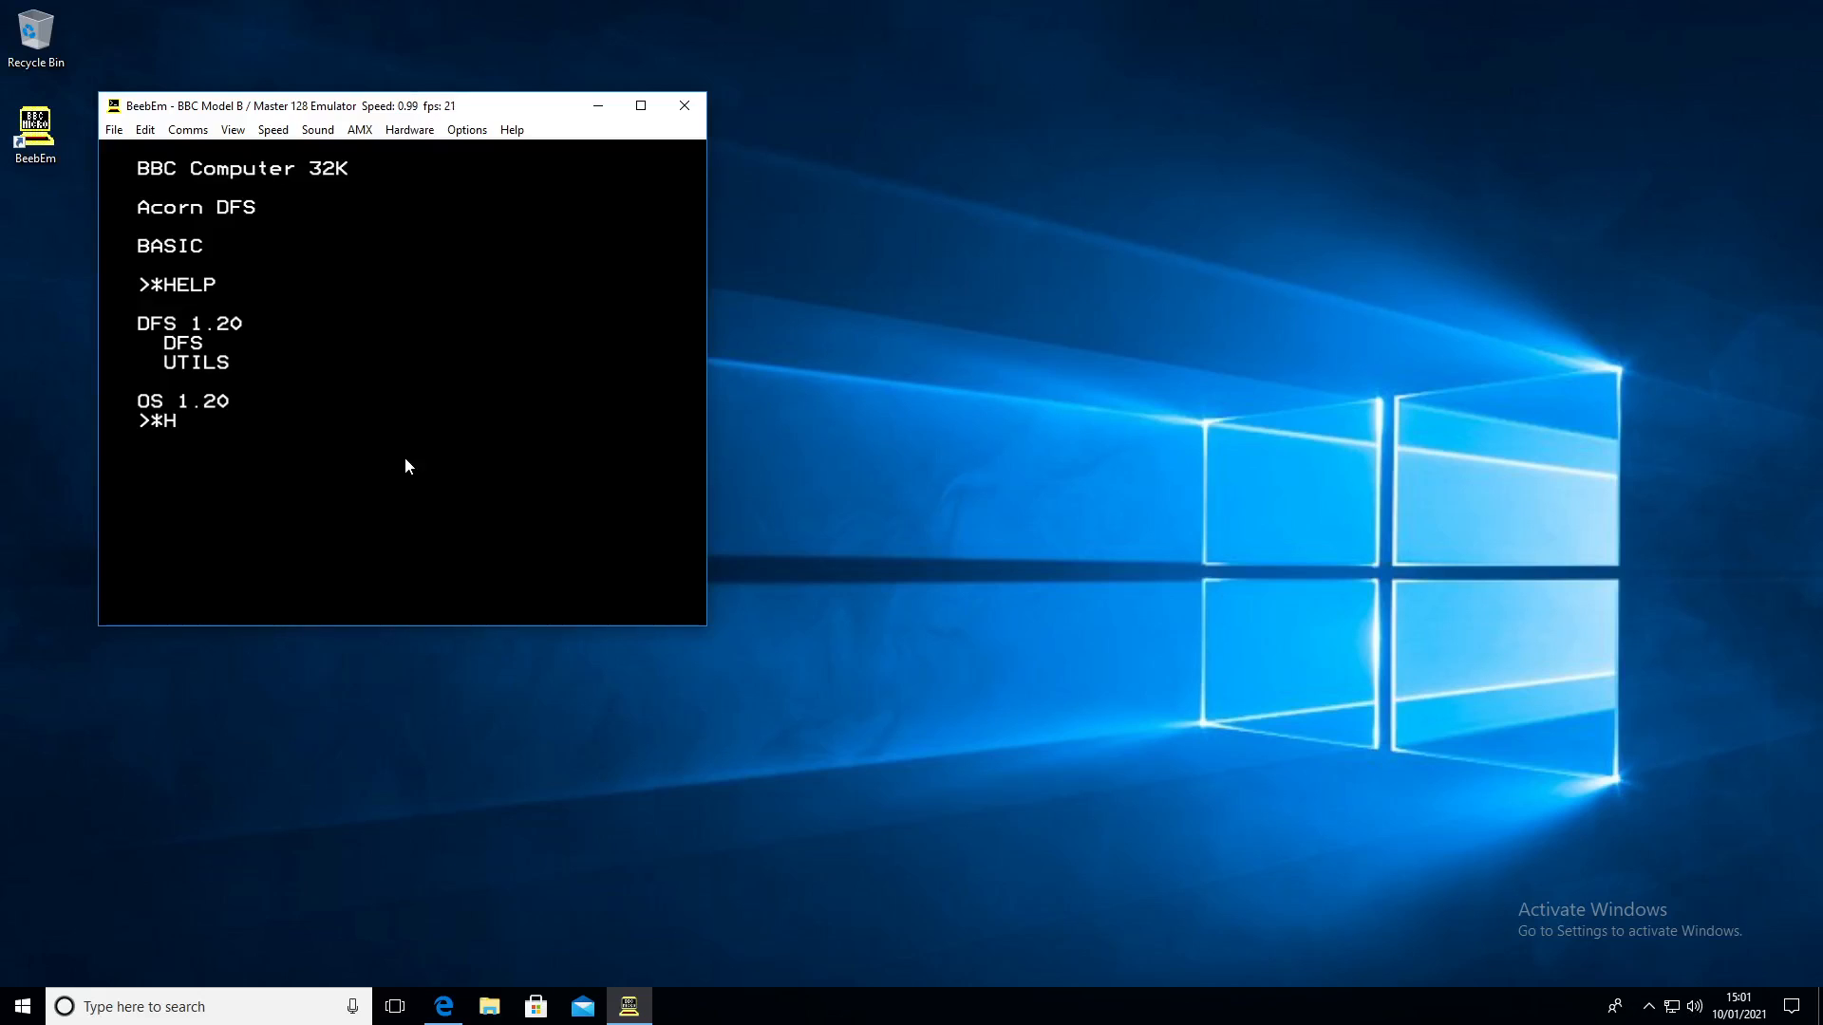
pyautogui.write('ELP')
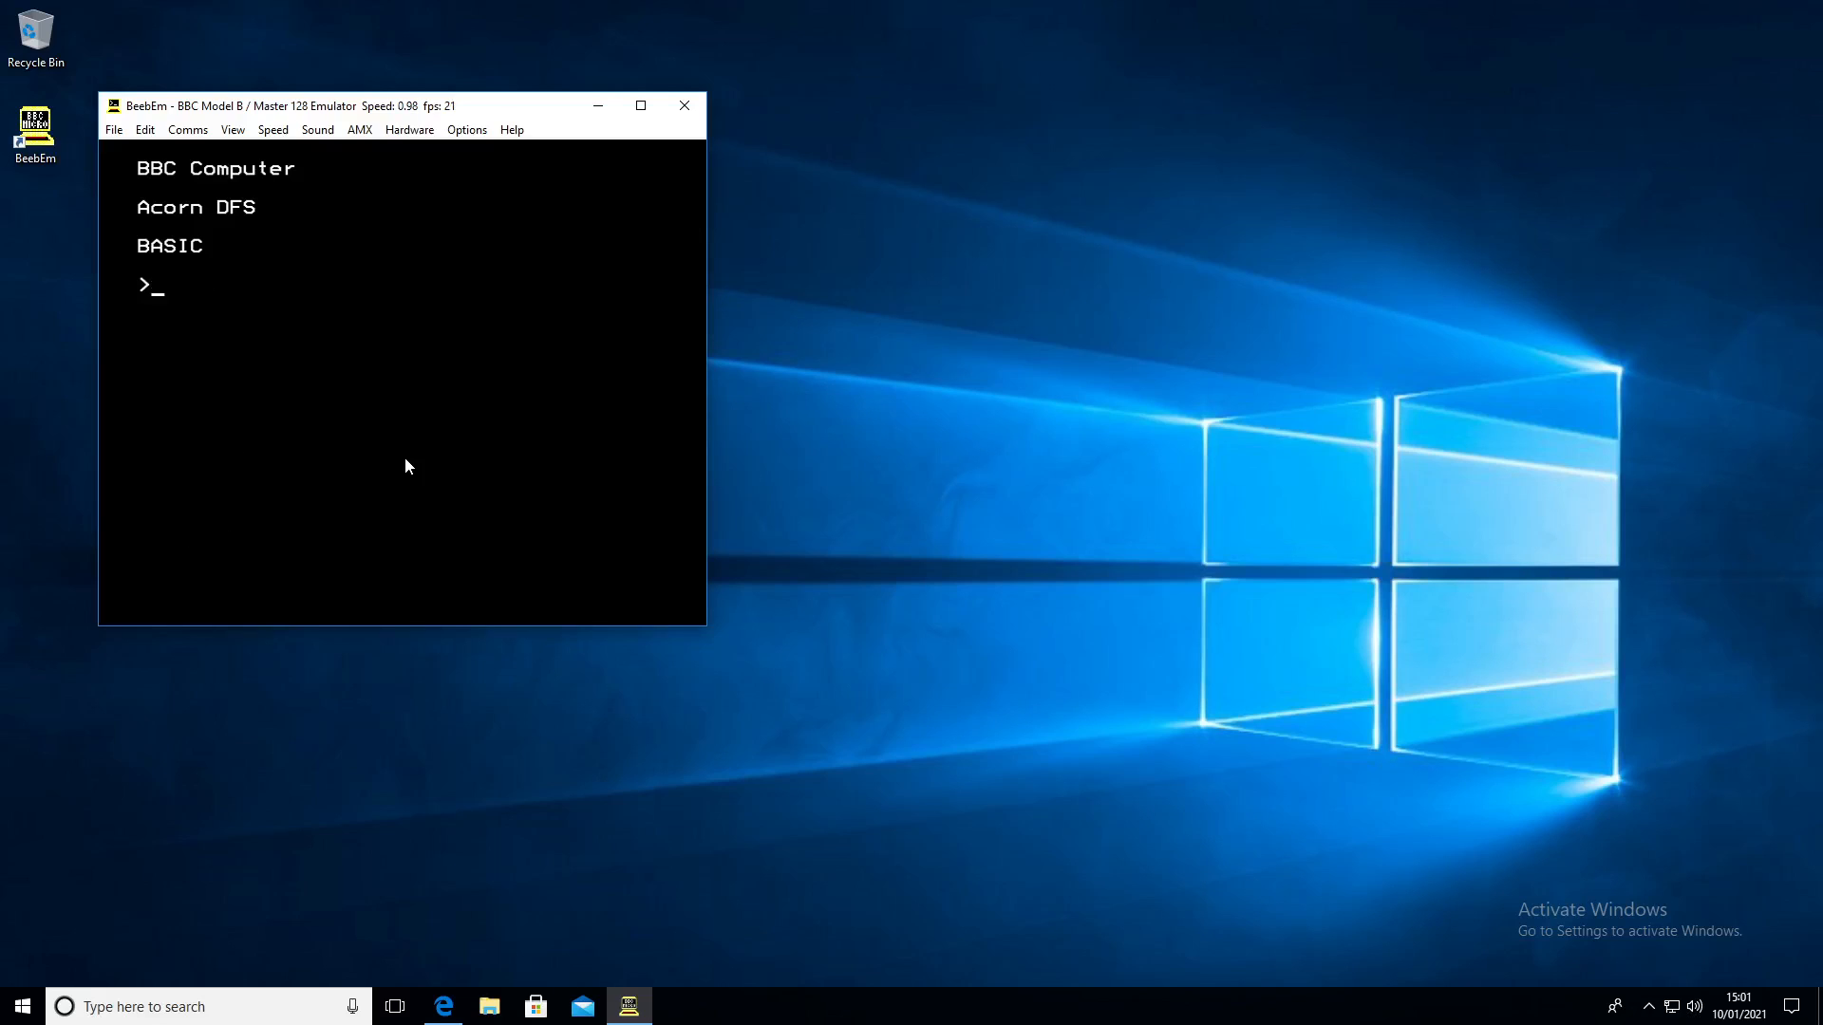
pyautogui.write('*HELP')
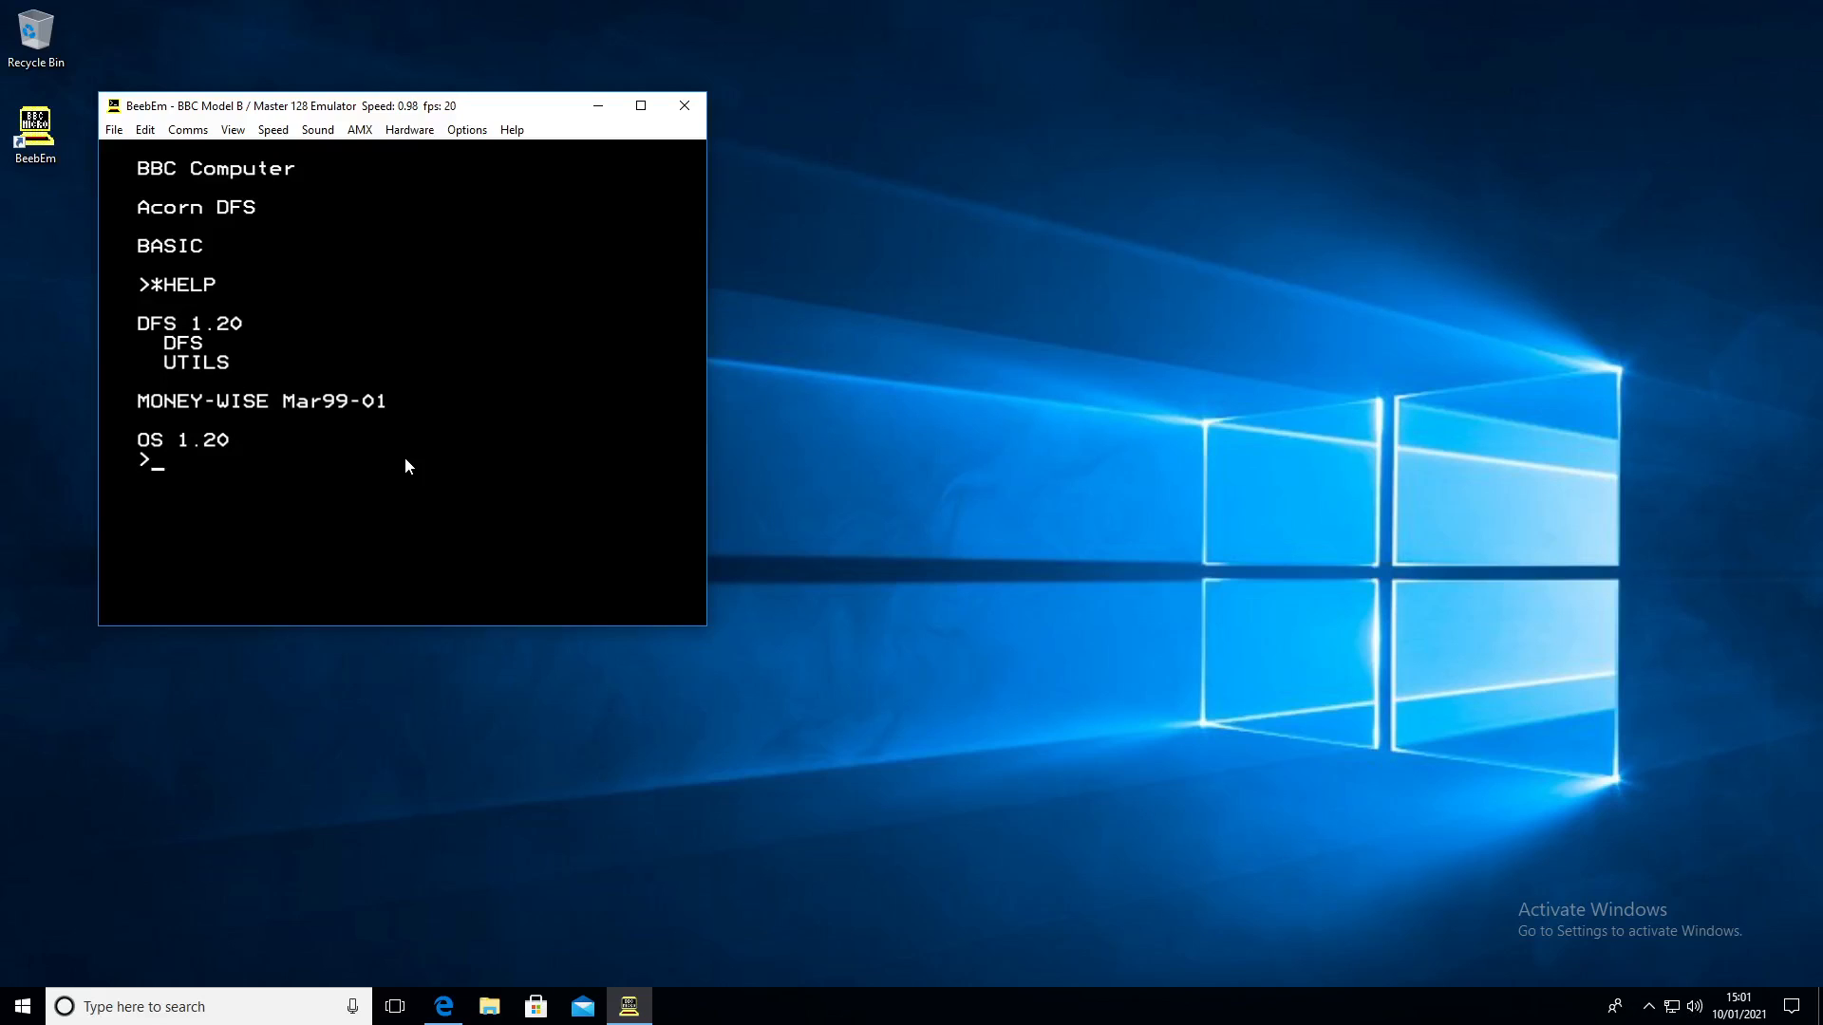
# Type *DEBS at the prompt to start Moneywise.
pyautogui.write('*')
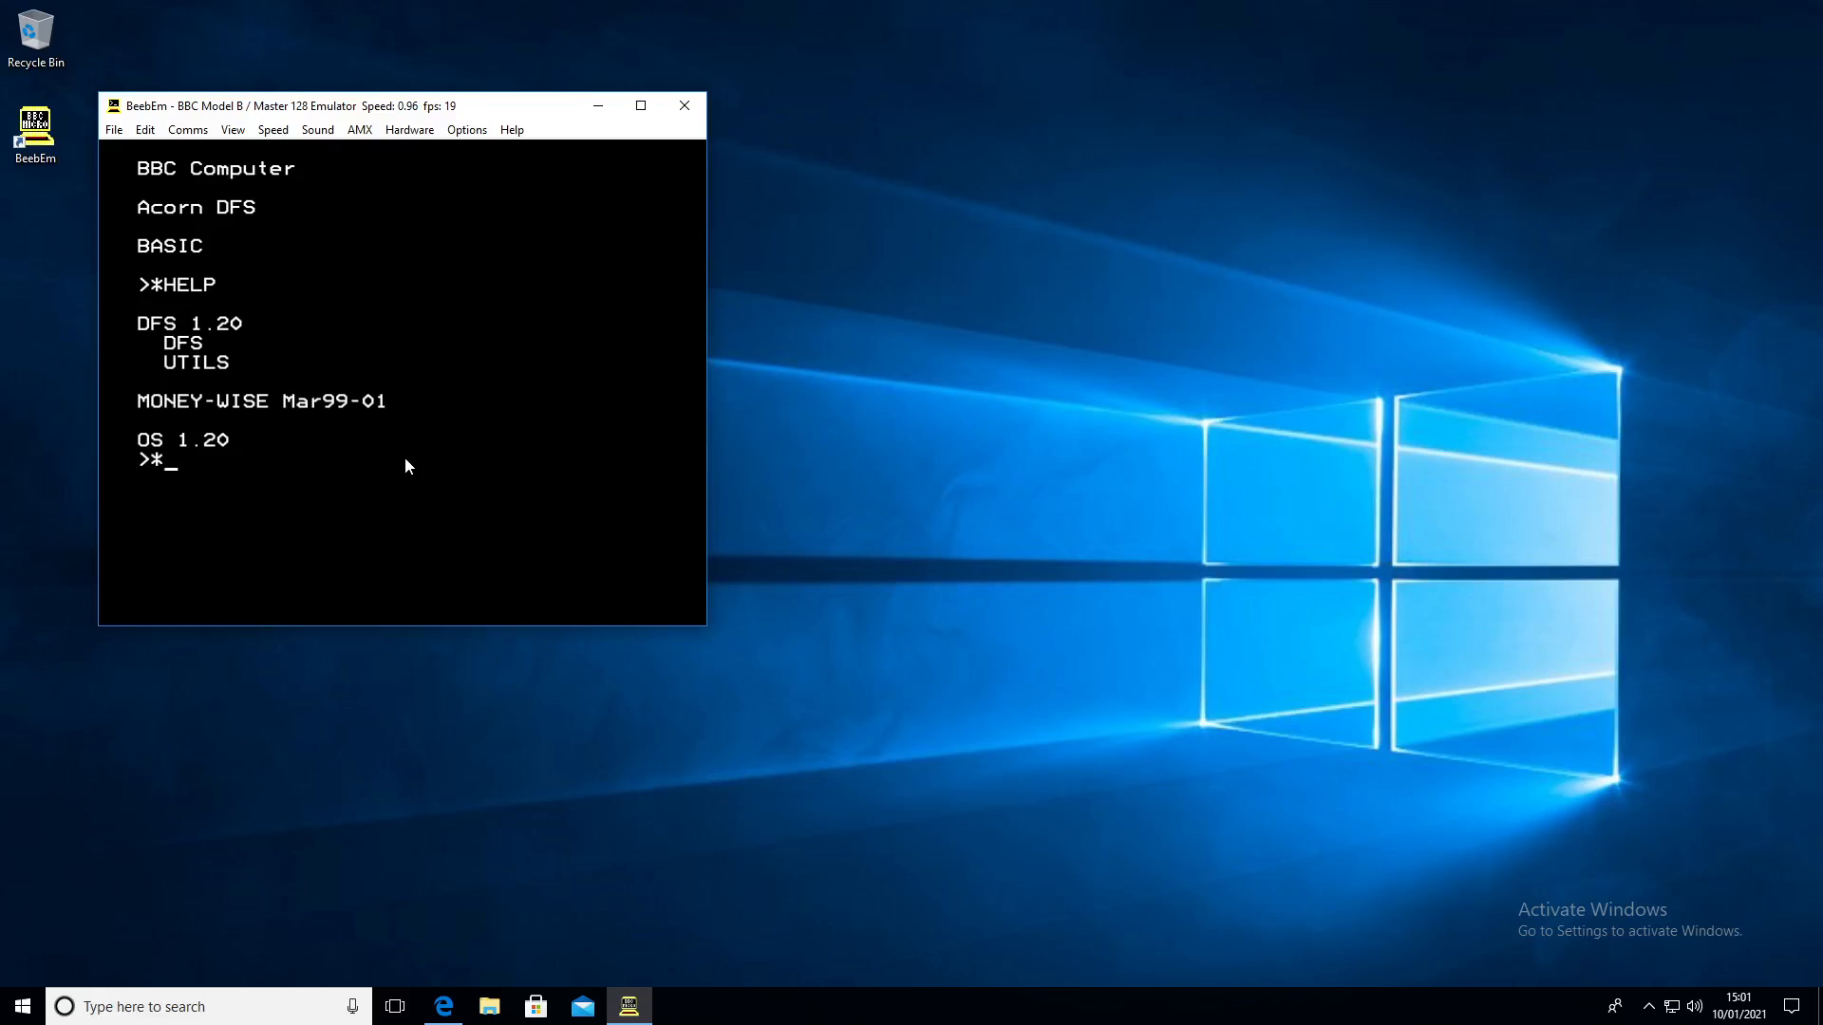
pyautogui.write('D')
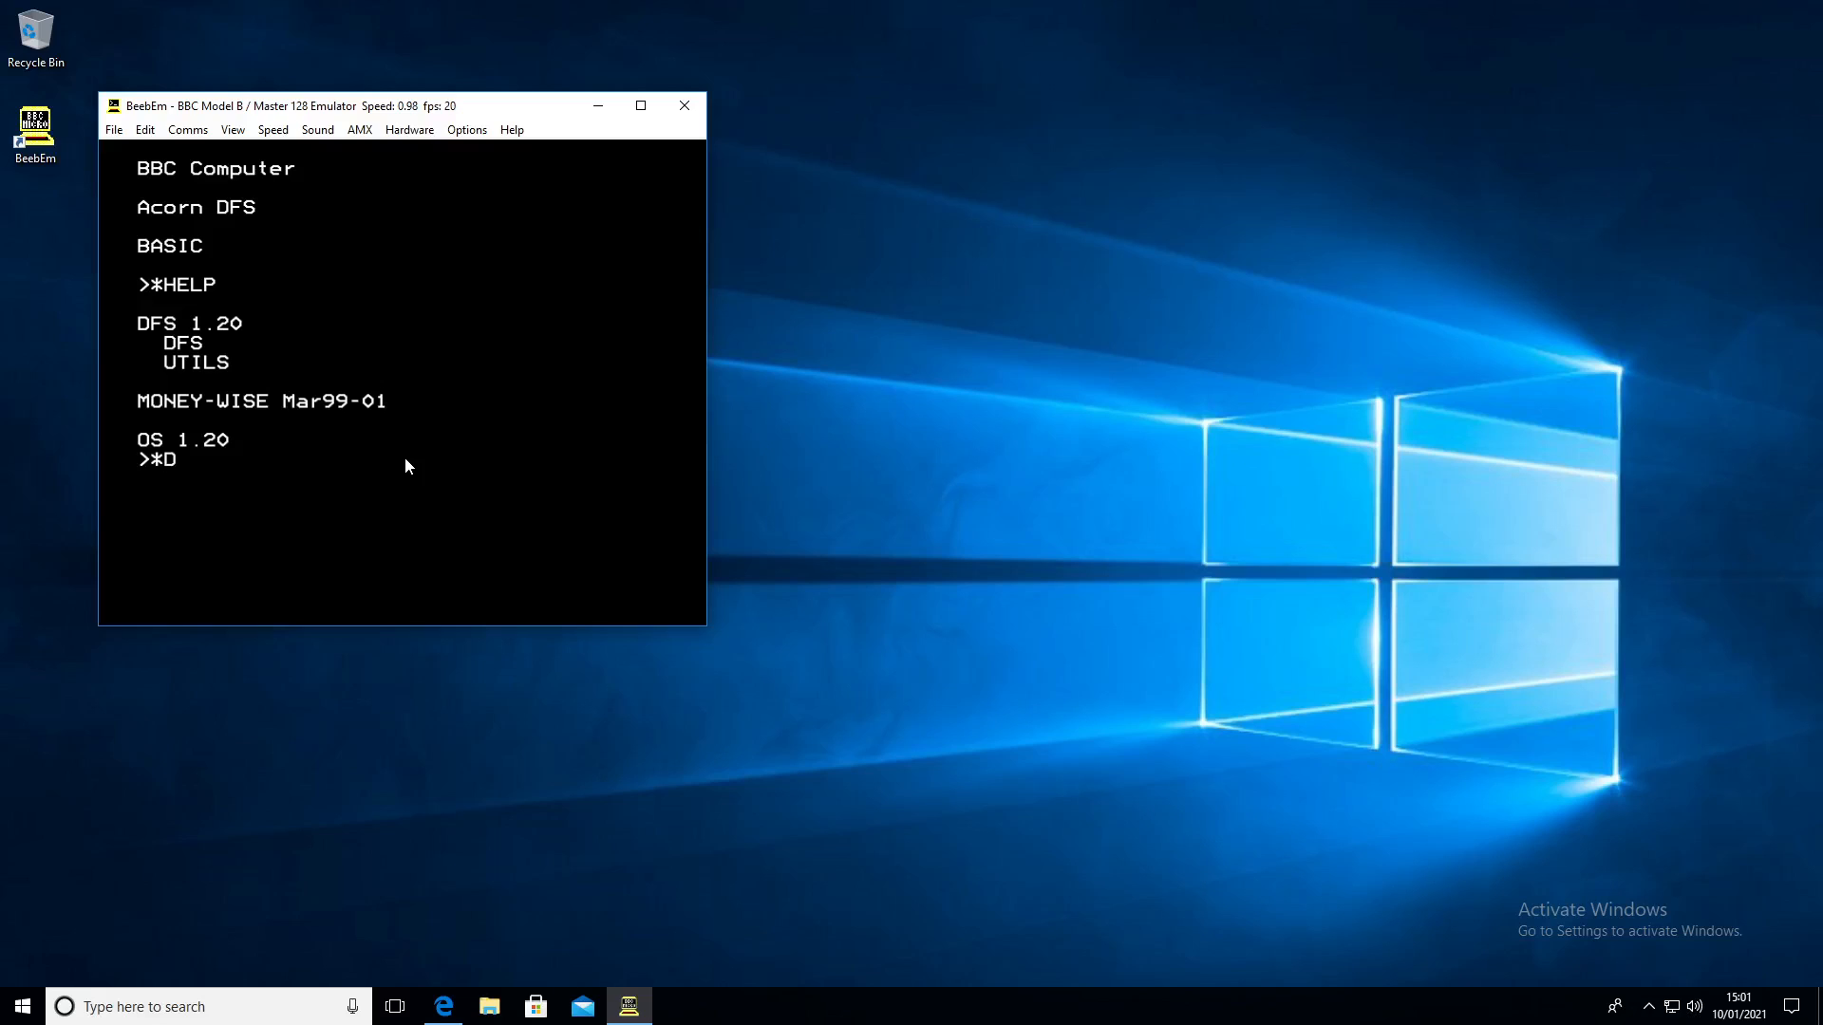
pyautogui.write('EBS')
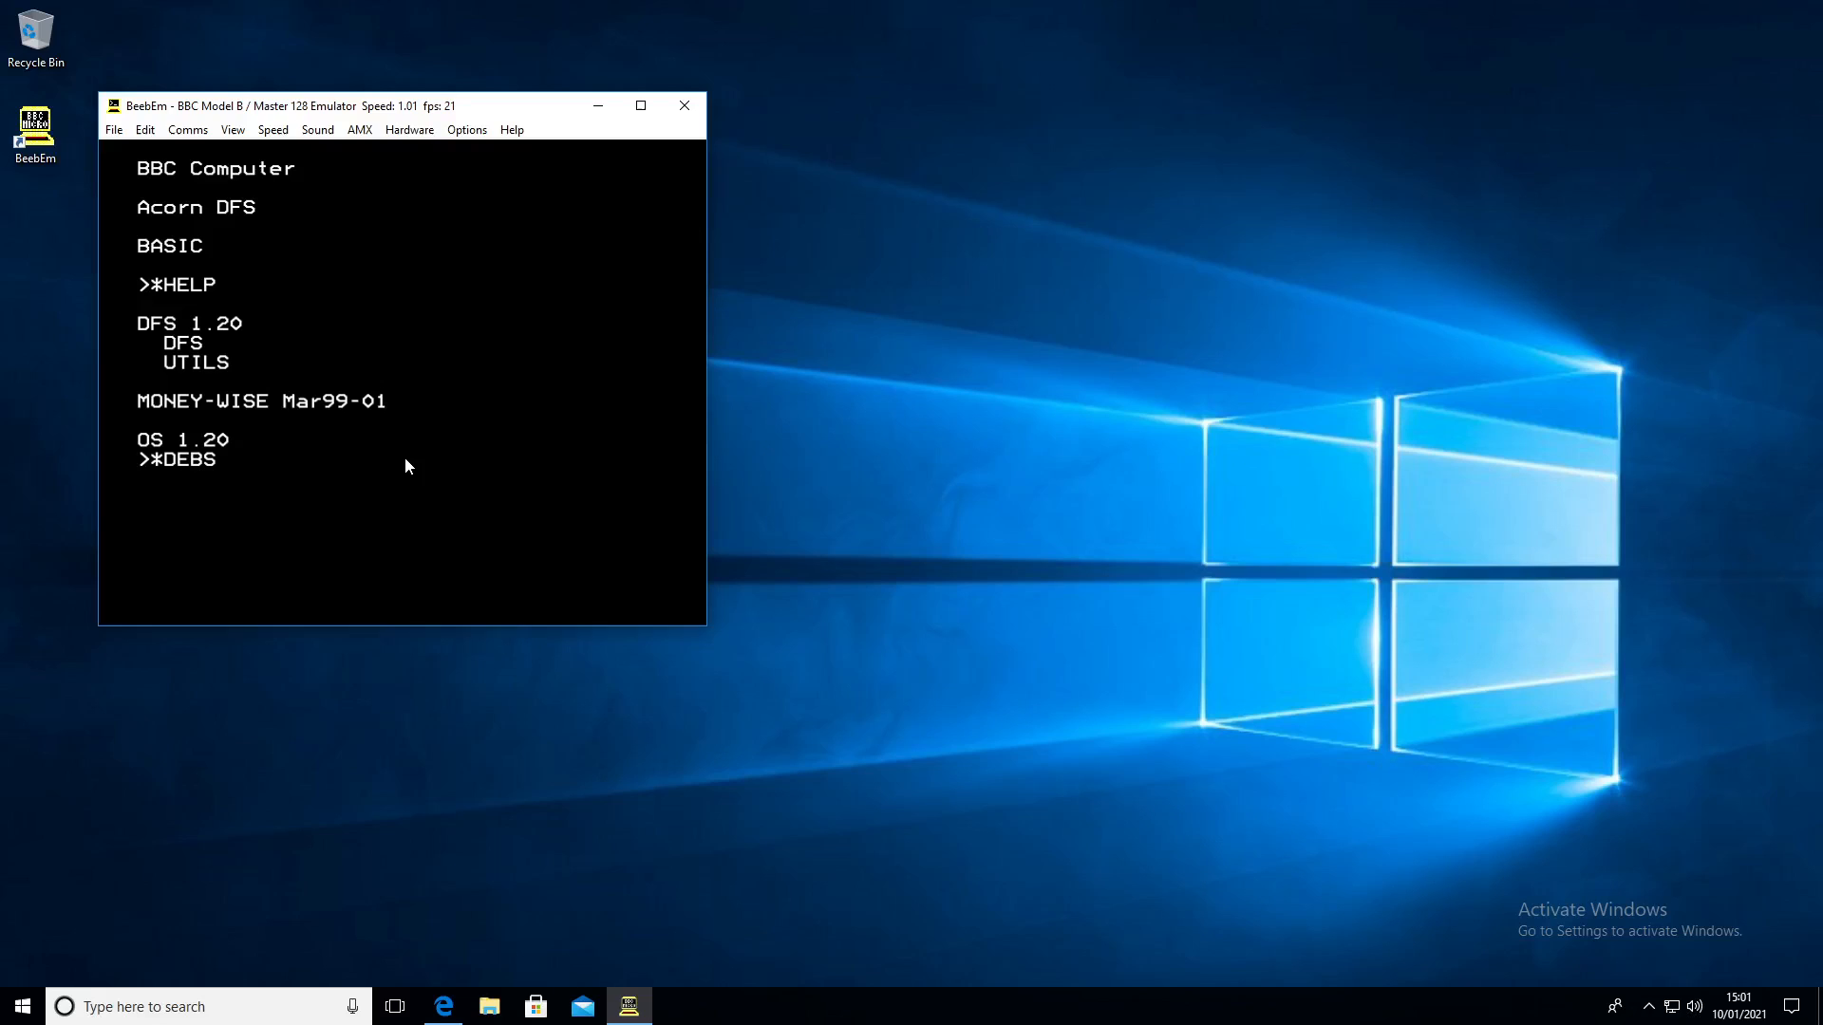